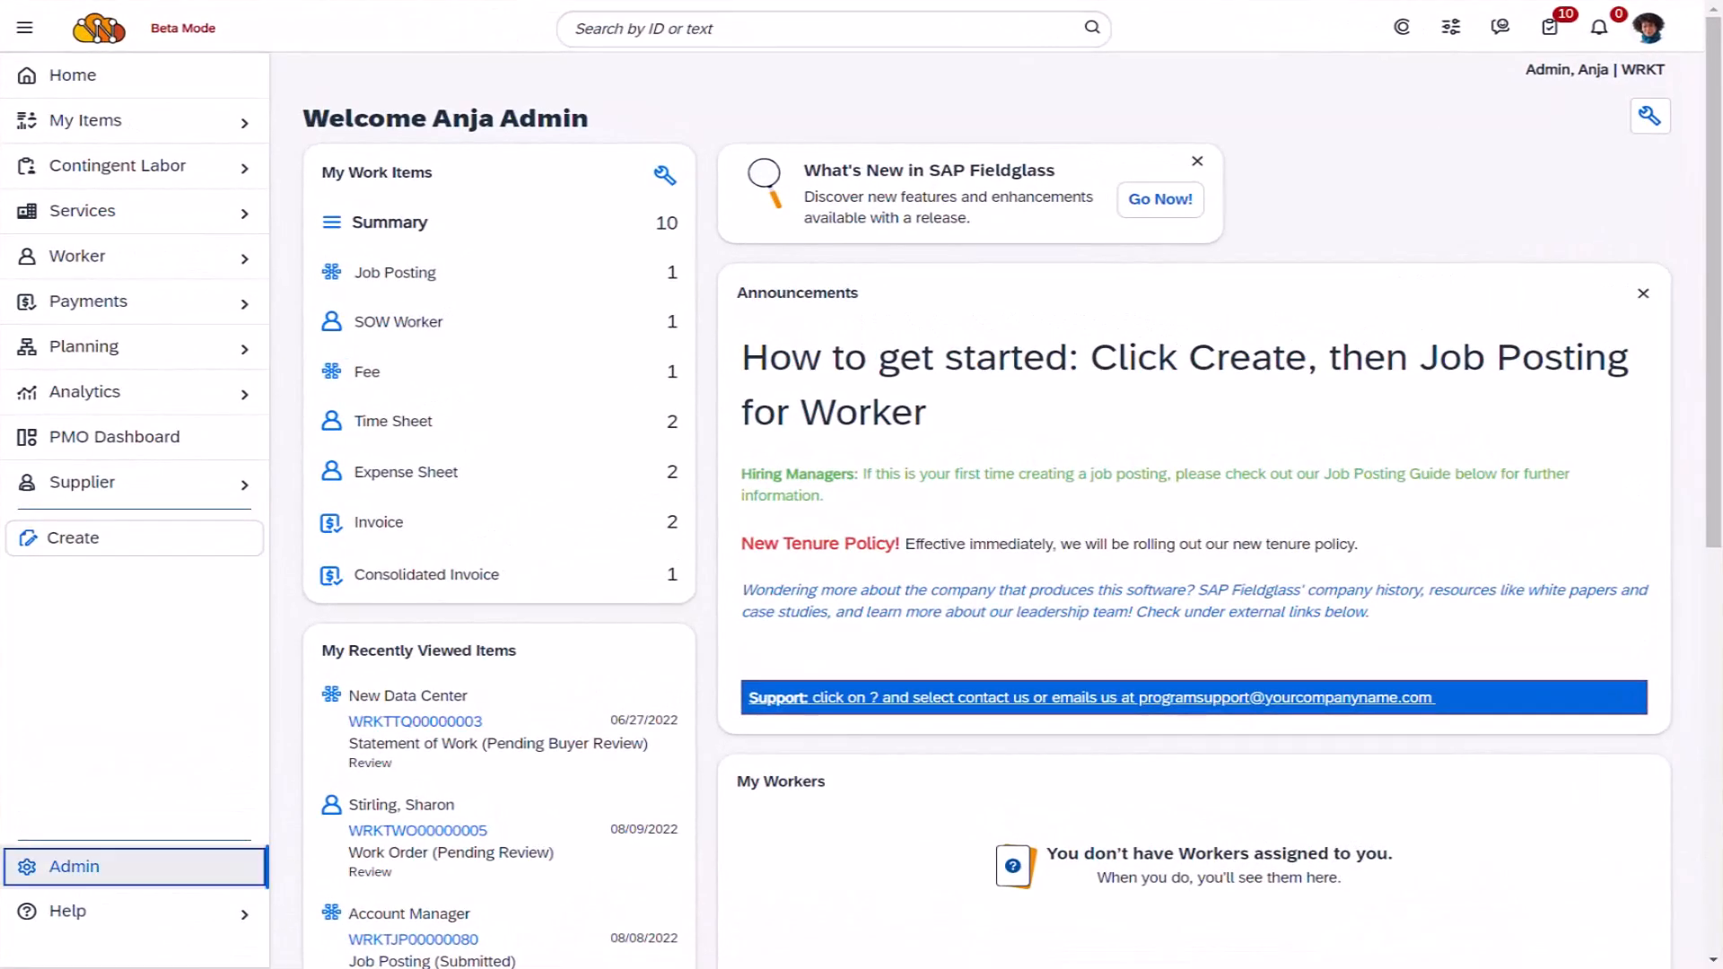
Go to Admin and scroll the company configuration settings down to Configuration > Custom Lookup.
{"action": "left_click", "coordinate": [74, 866]}
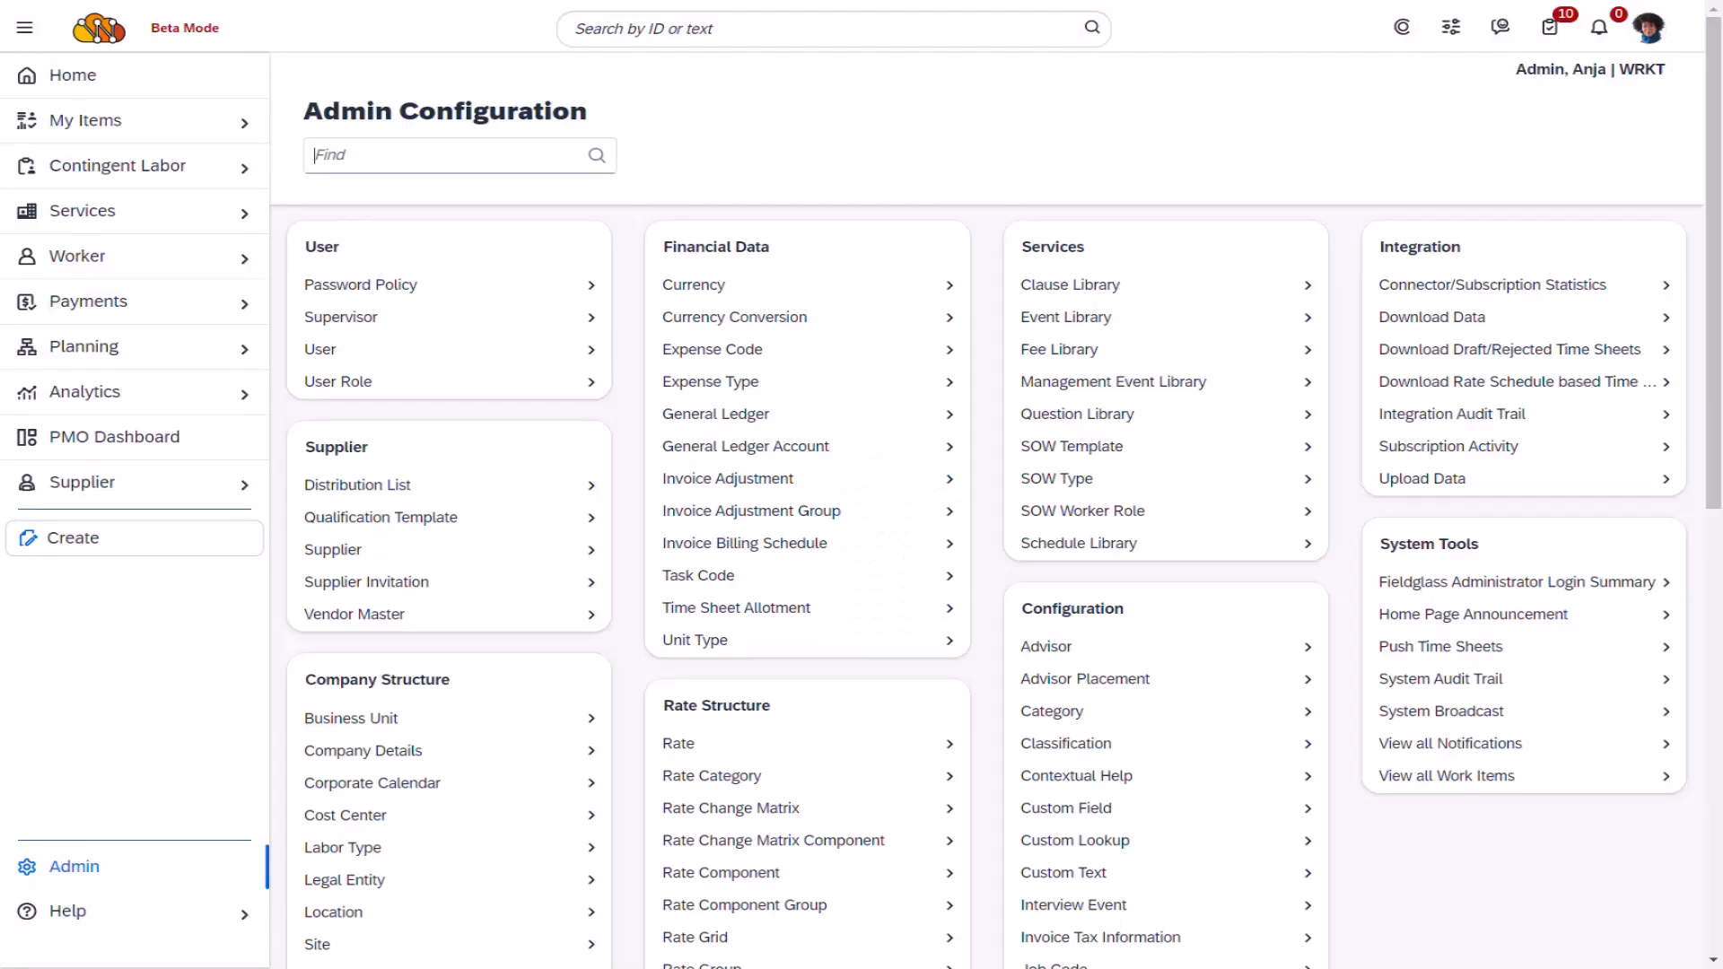
{"action": "scroll", "scroll_direction": "down", "scroll_amount": 3}
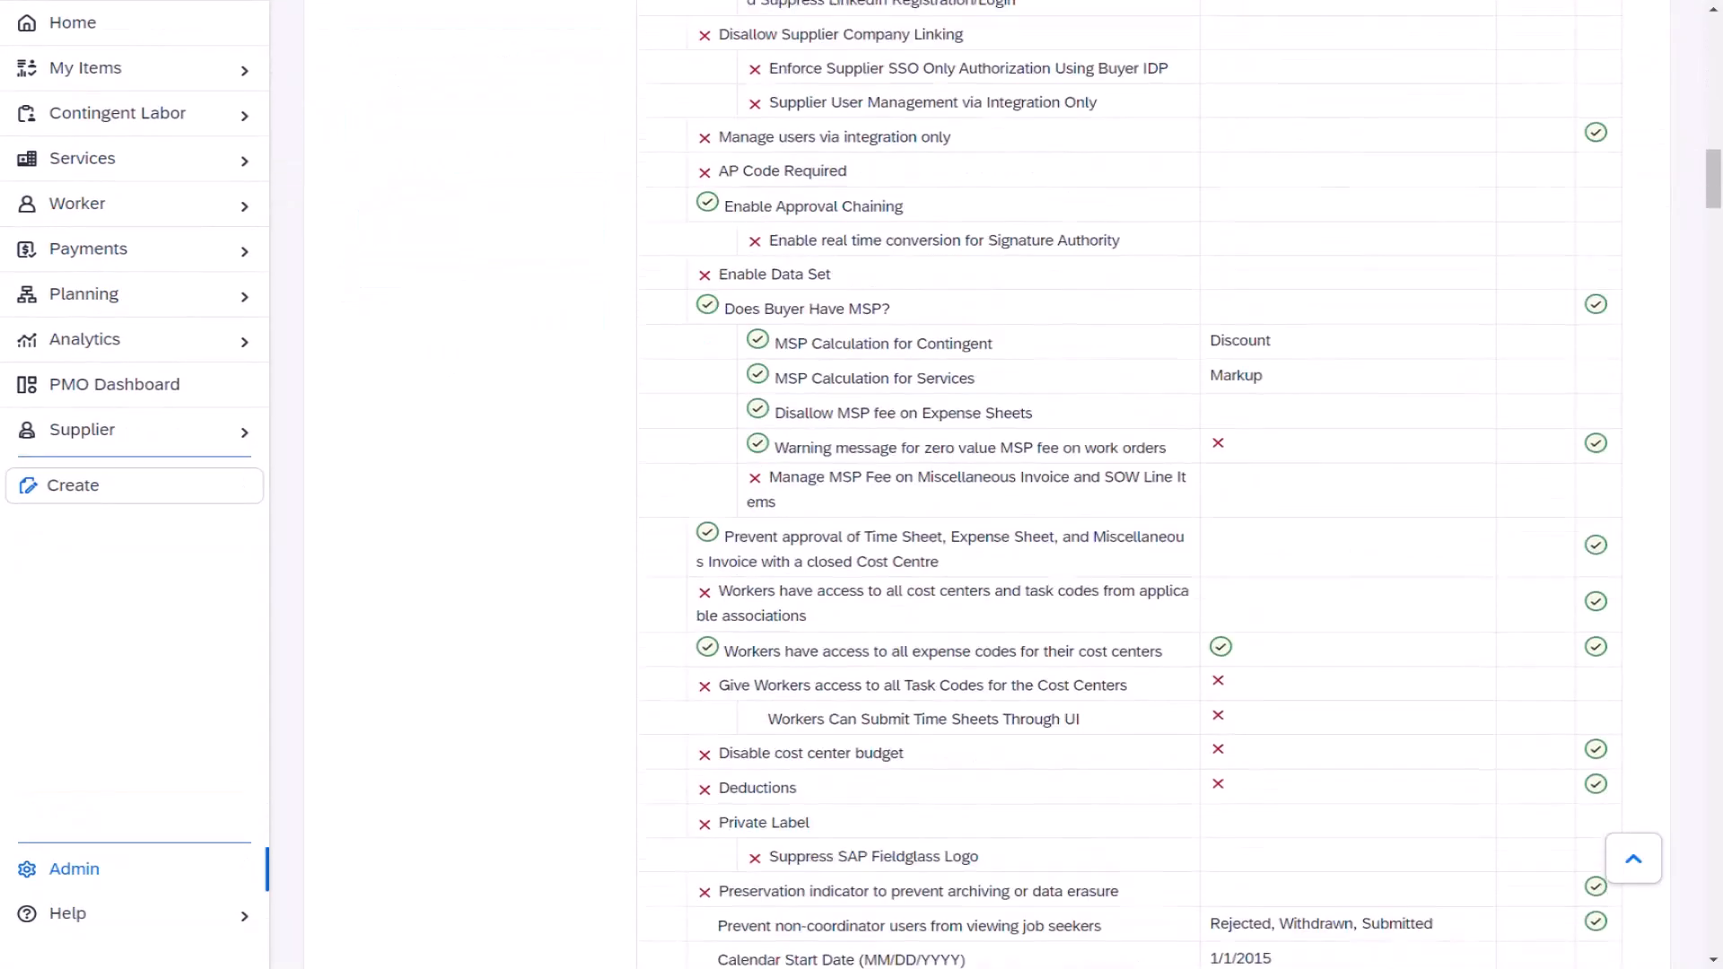
{"action": "scroll", "scroll_direction": "down", "scroll_amount": 3}
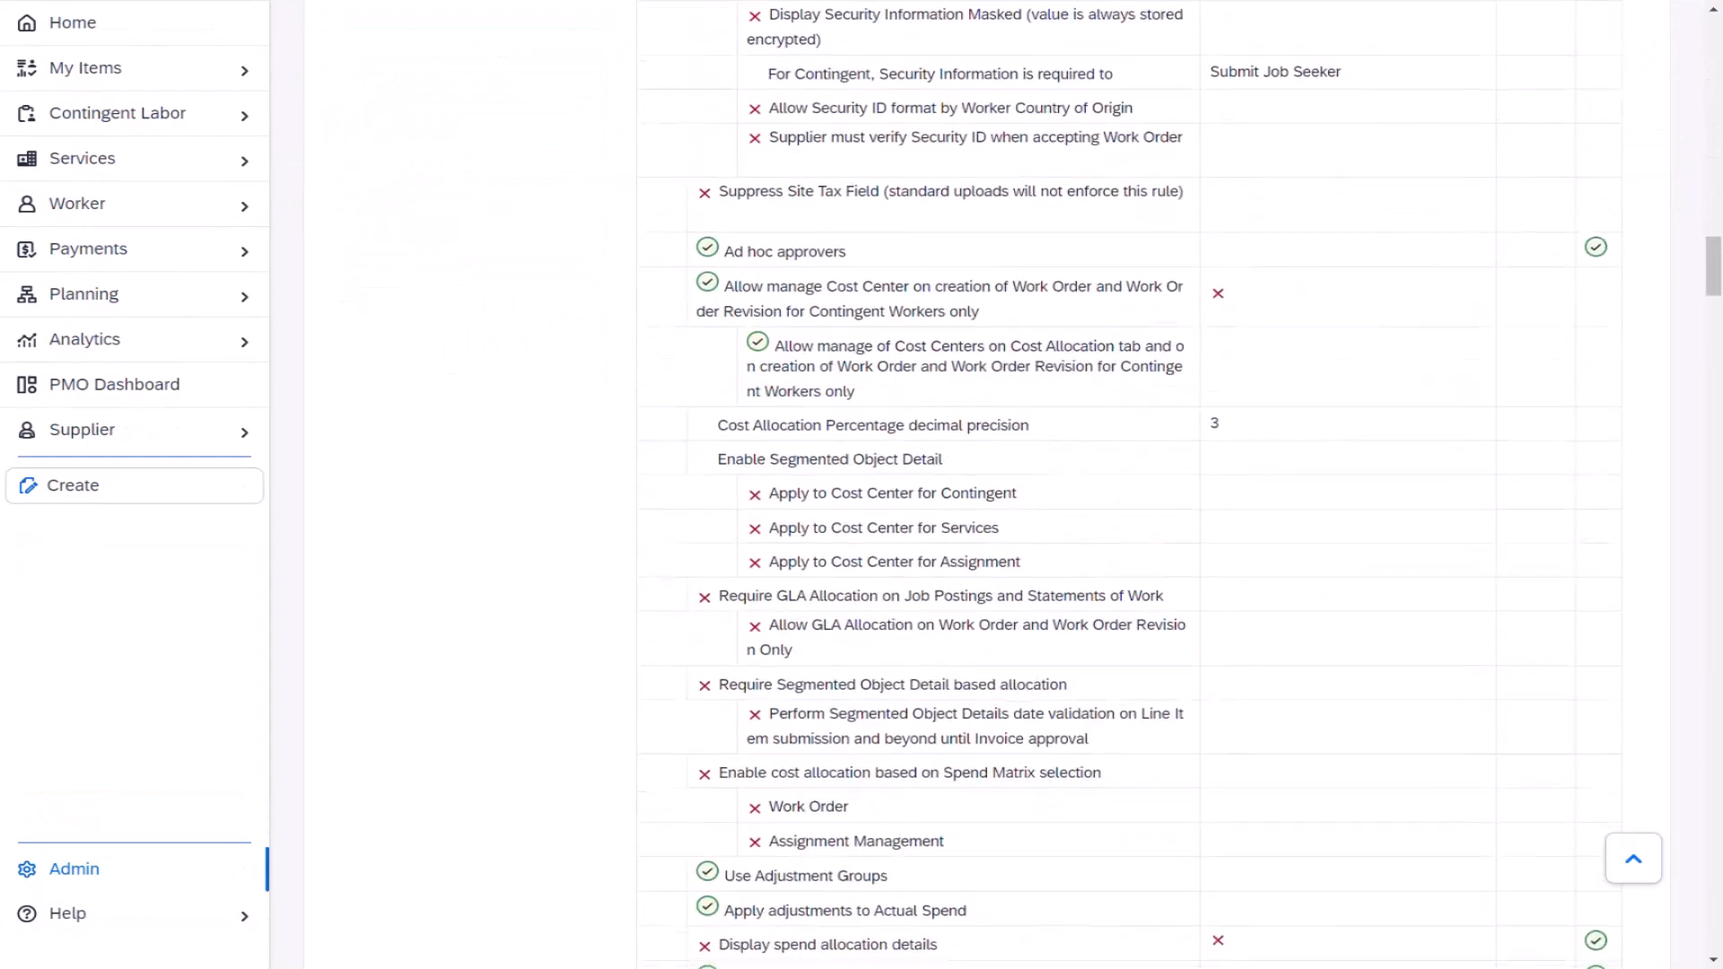
{"action": "scroll", "scroll_direction": "down", "scroll_amount": 3}
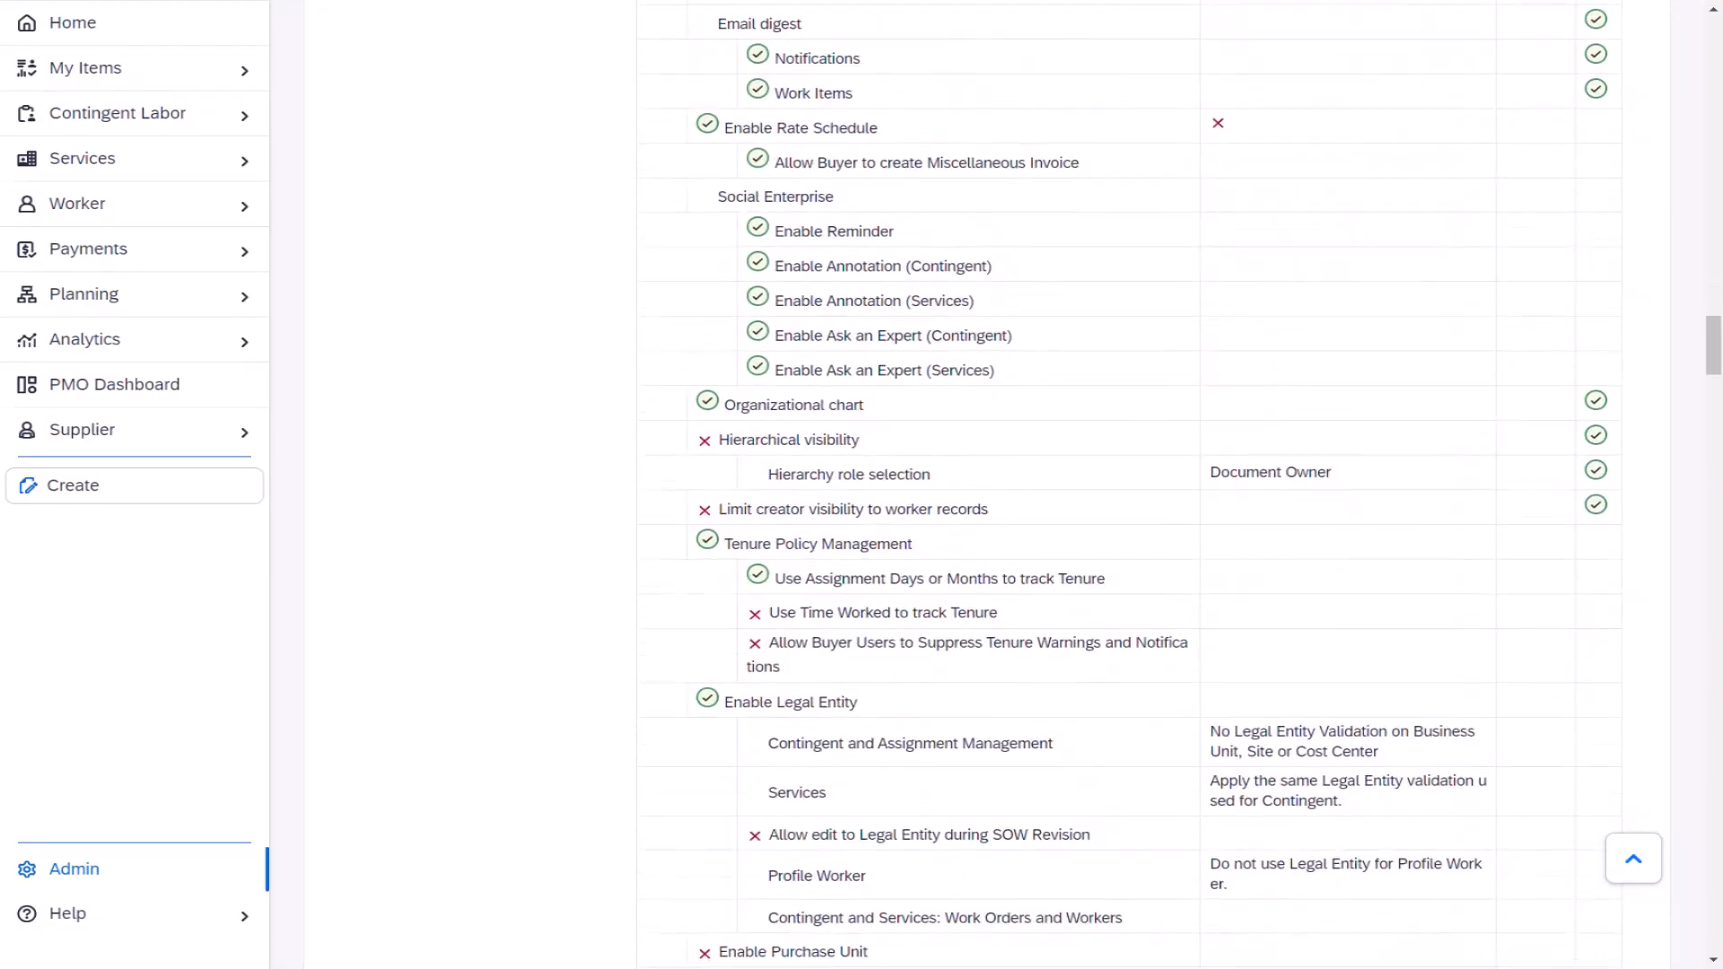
{"action": "scroll", "scroll_direction": "down", "scroll_amount": 3}
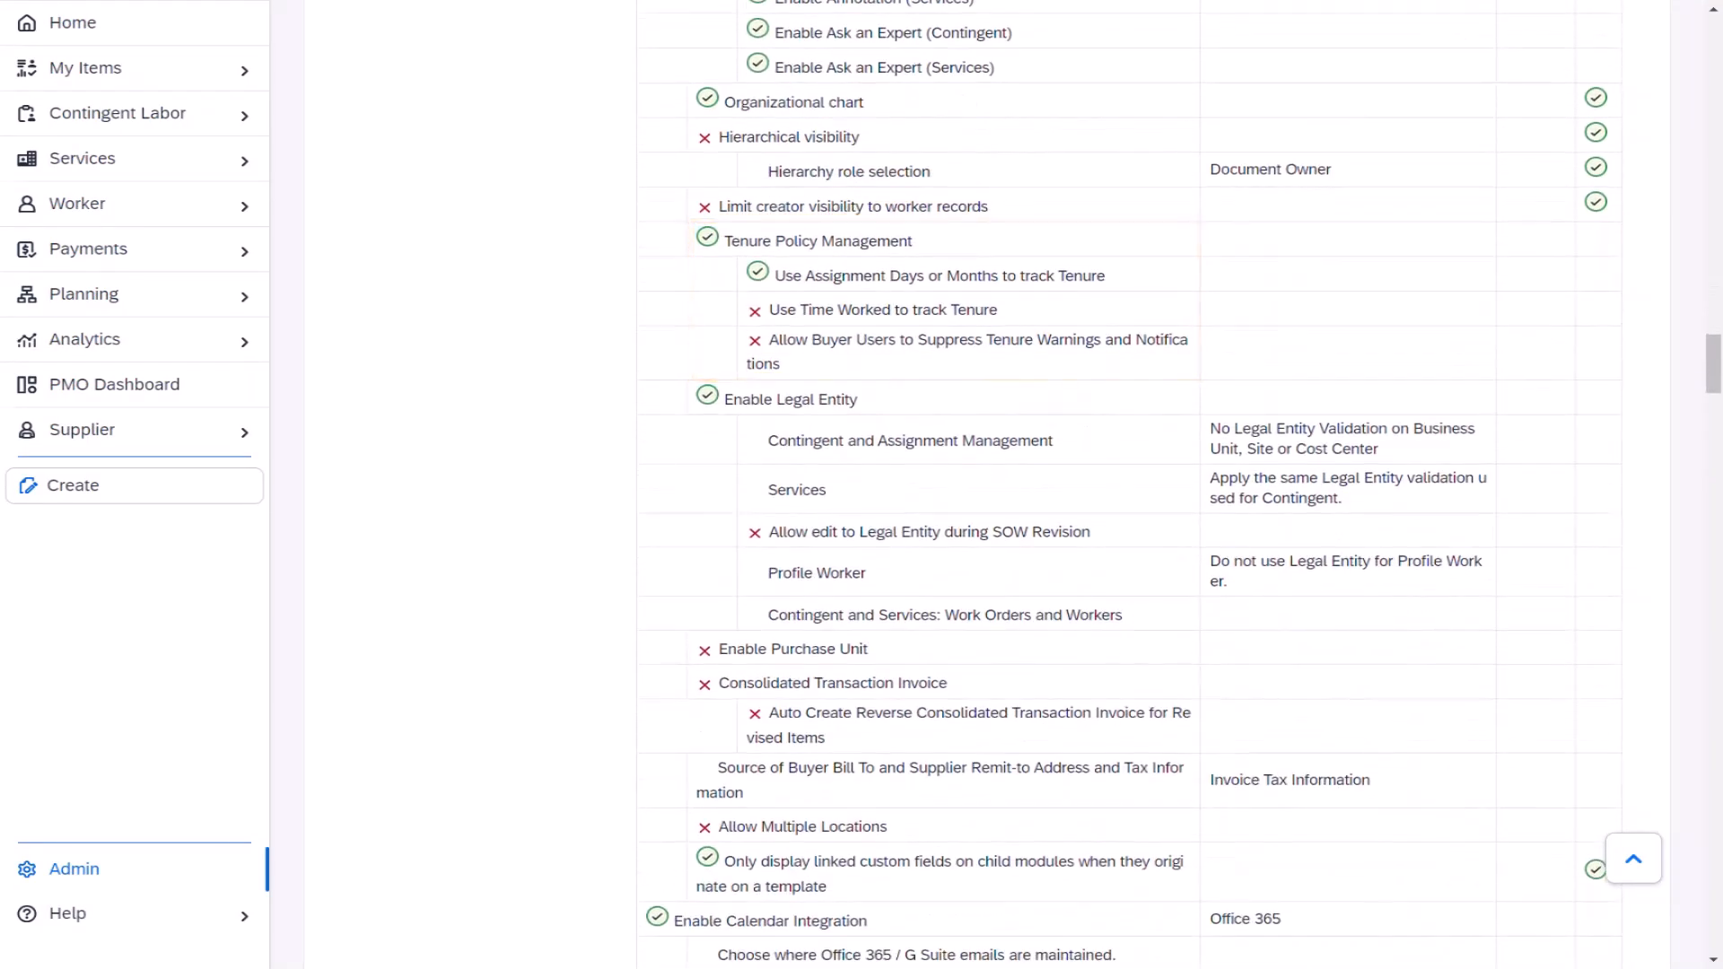
{"action": "scroll", "scroll_direction": "down", "scroll_amount": 3}
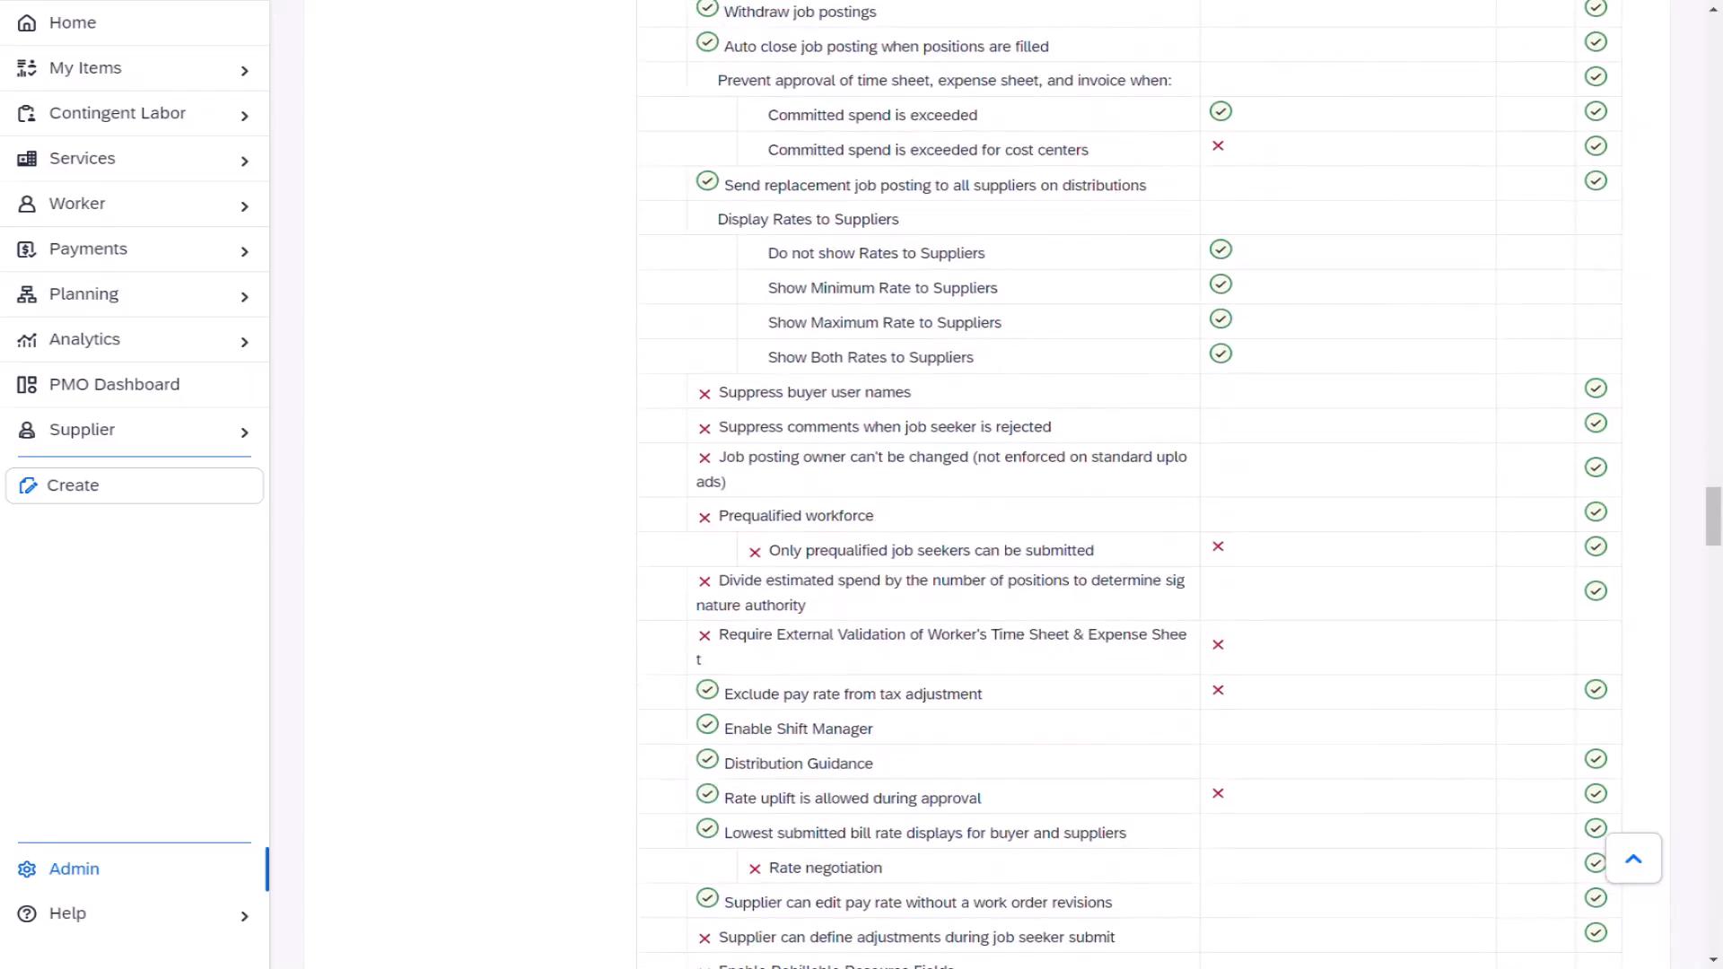
{"action": "scroll", "scroll_direction": "down", "scroll_amount": 3}
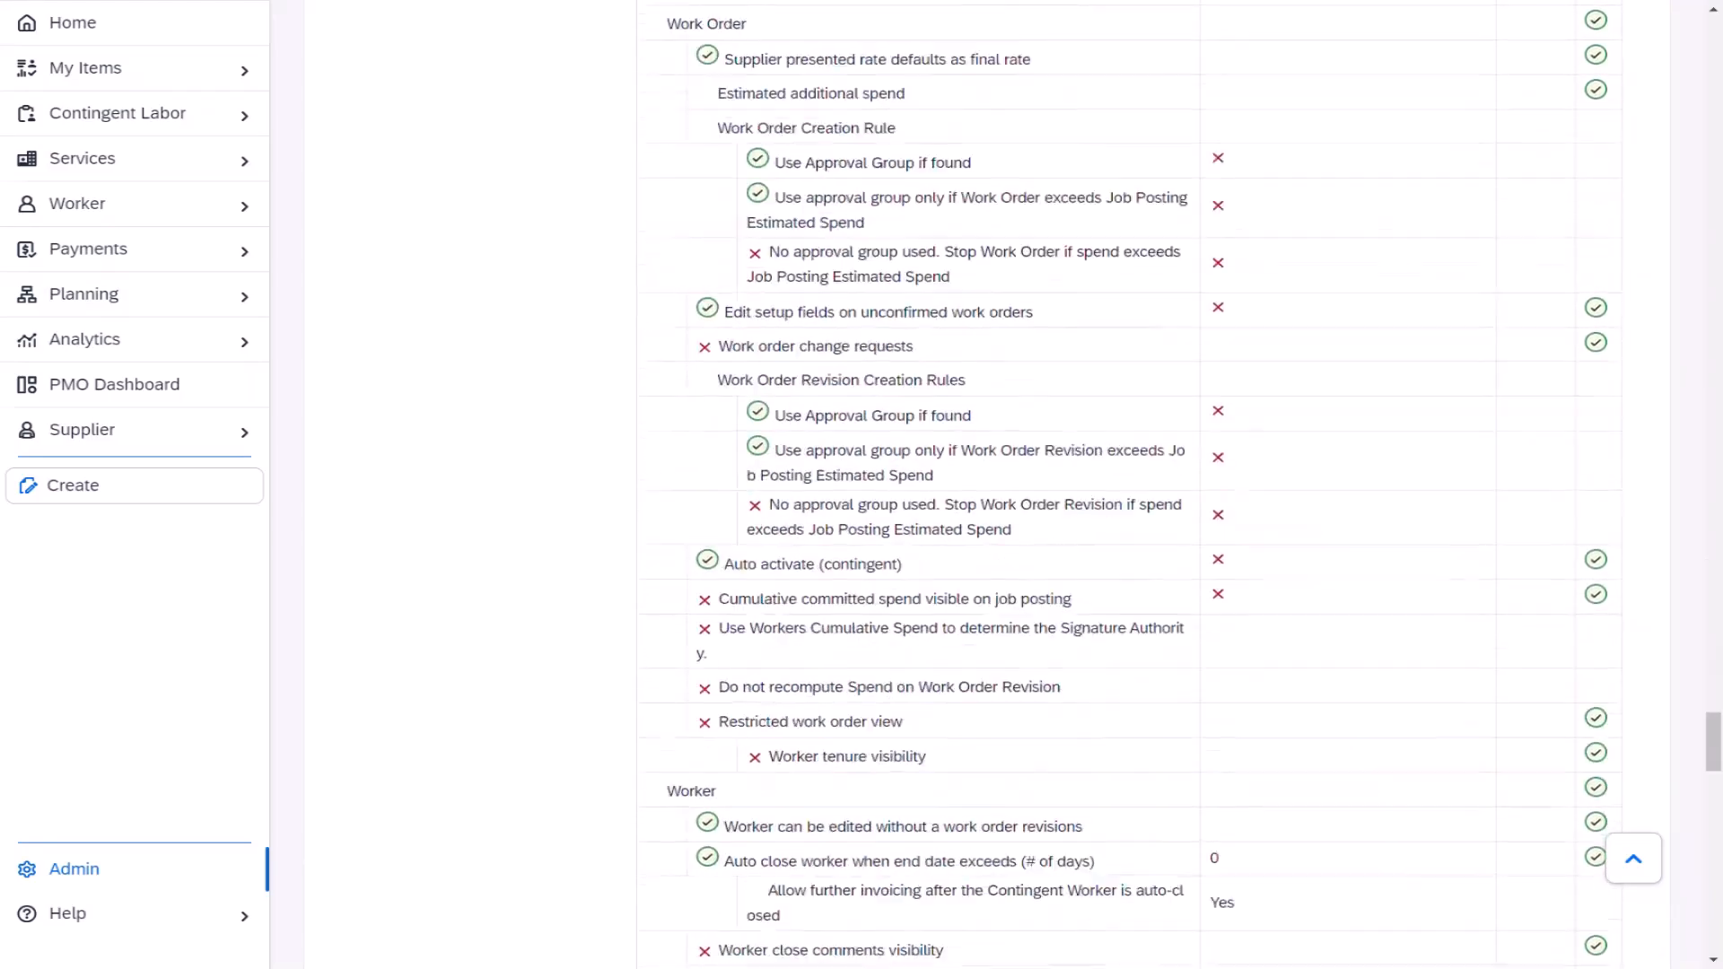
{"action": "scroll", "scroll_direction": "down", "scroll_amount": 3}
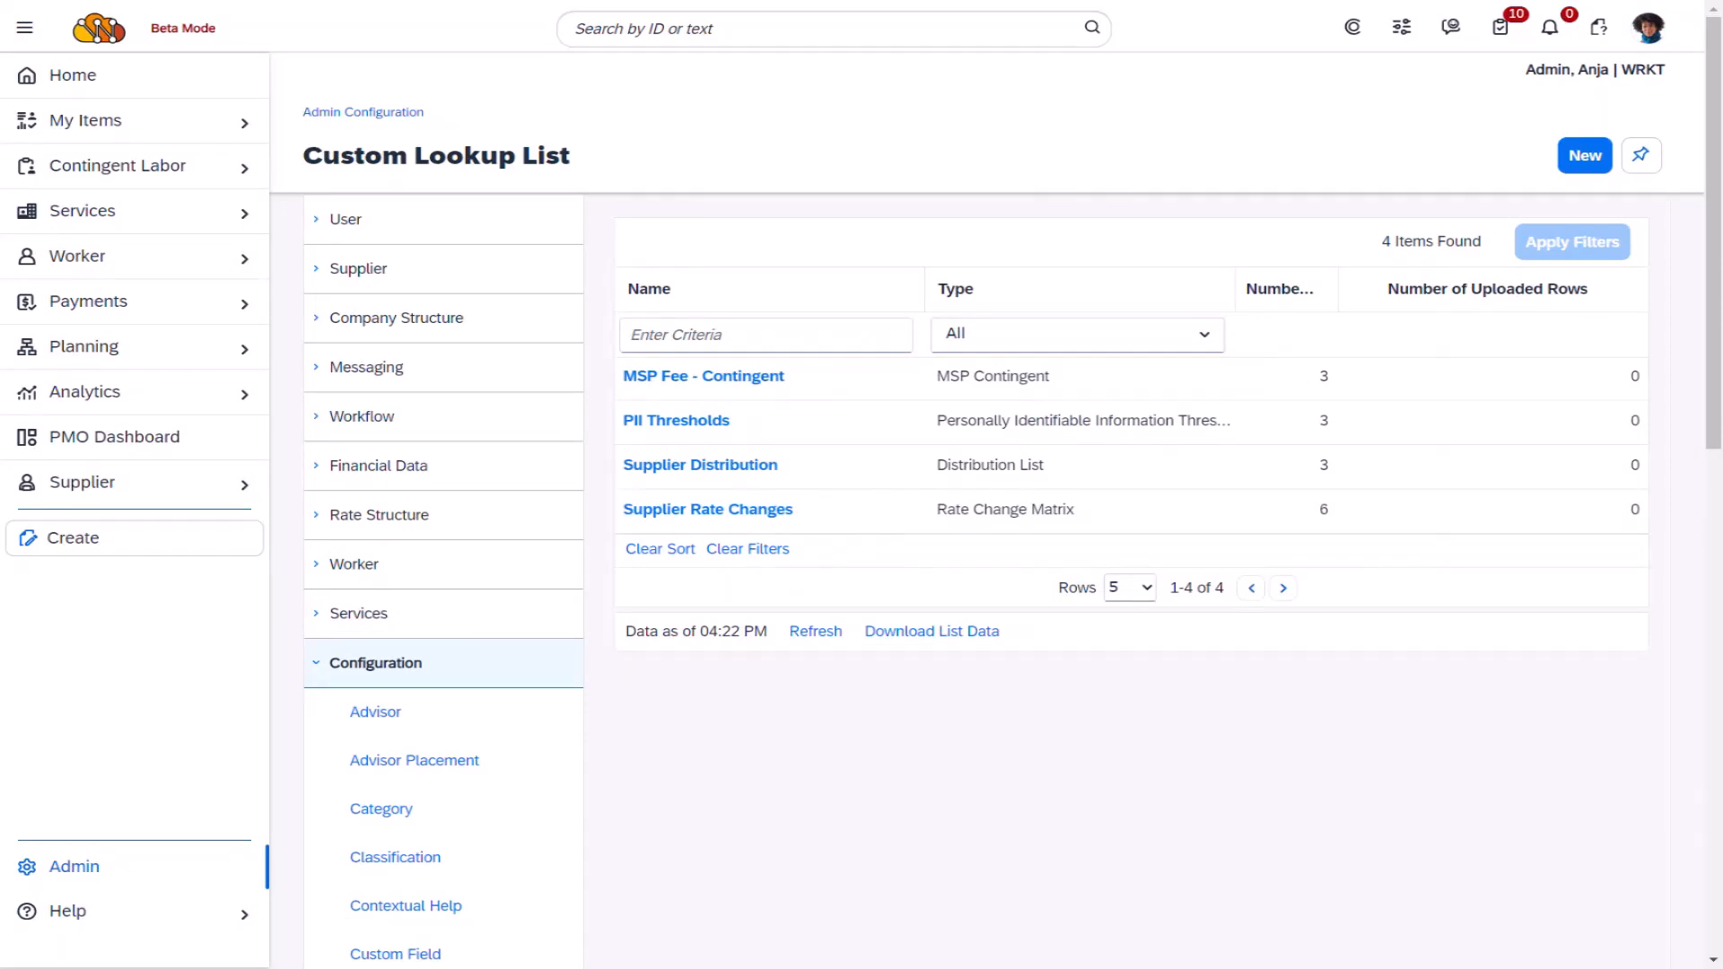
Start a new lookup 'Global Tenure Policy' of type Tenure Policy with 8 segments and Delimiter checked.
{"action": "left_click", "coordinate": [1582, 155]}
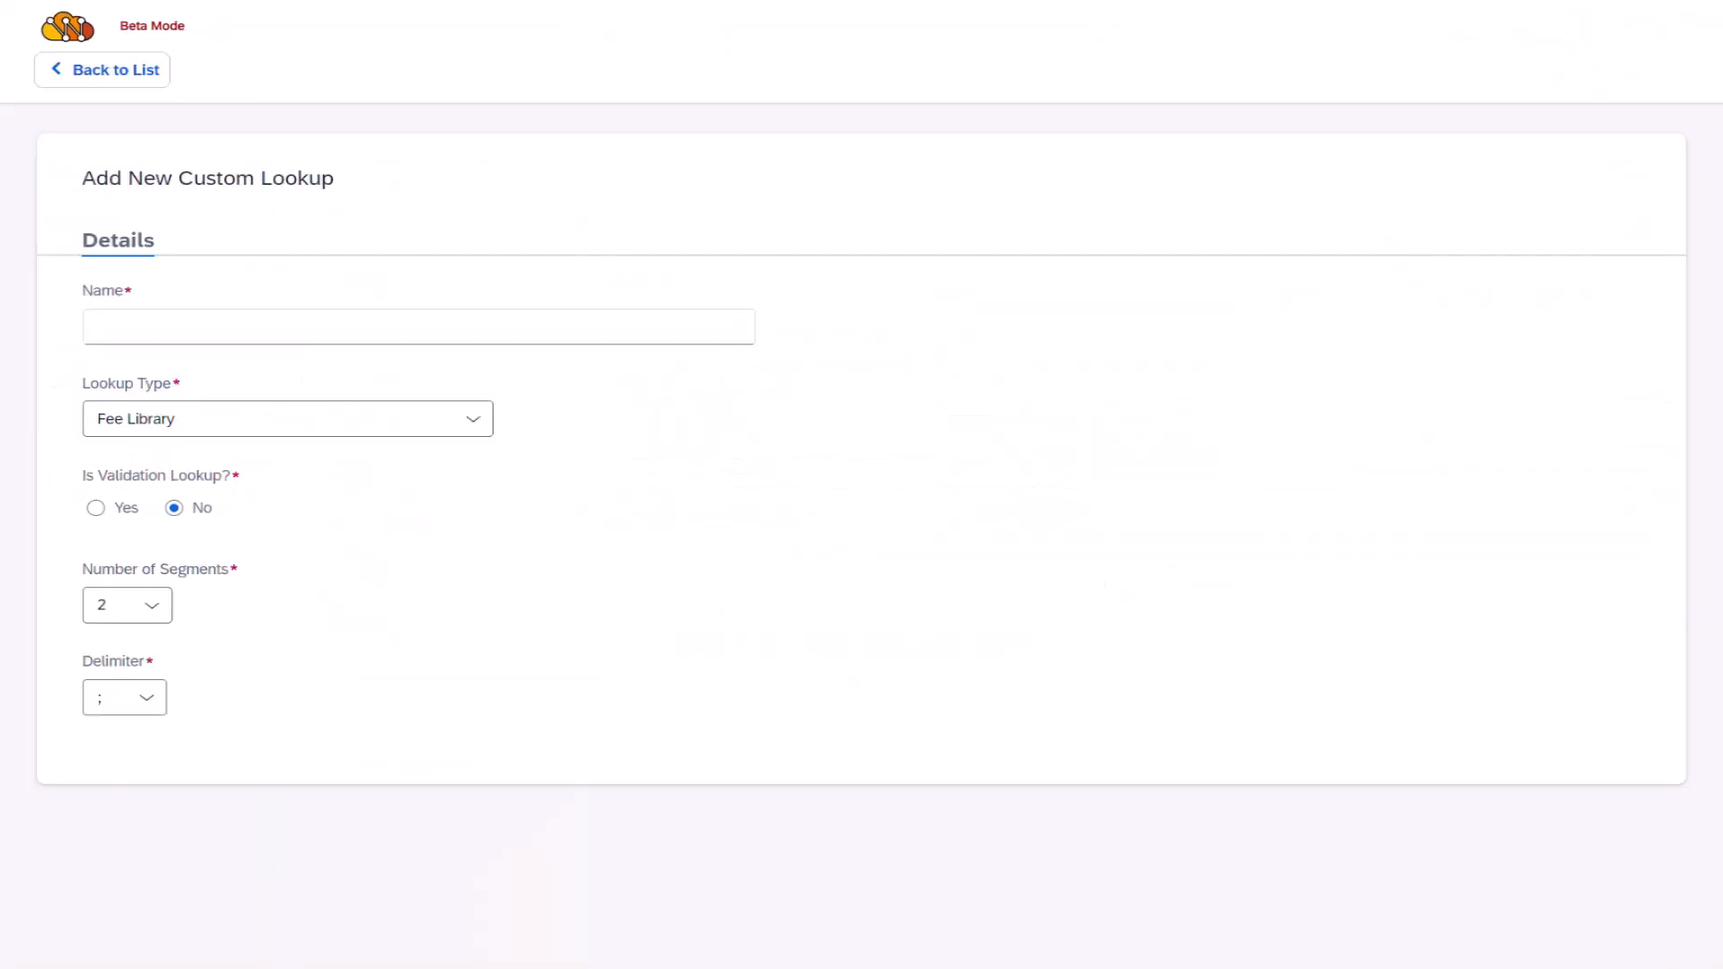
{"action": "type", "text": "G"}
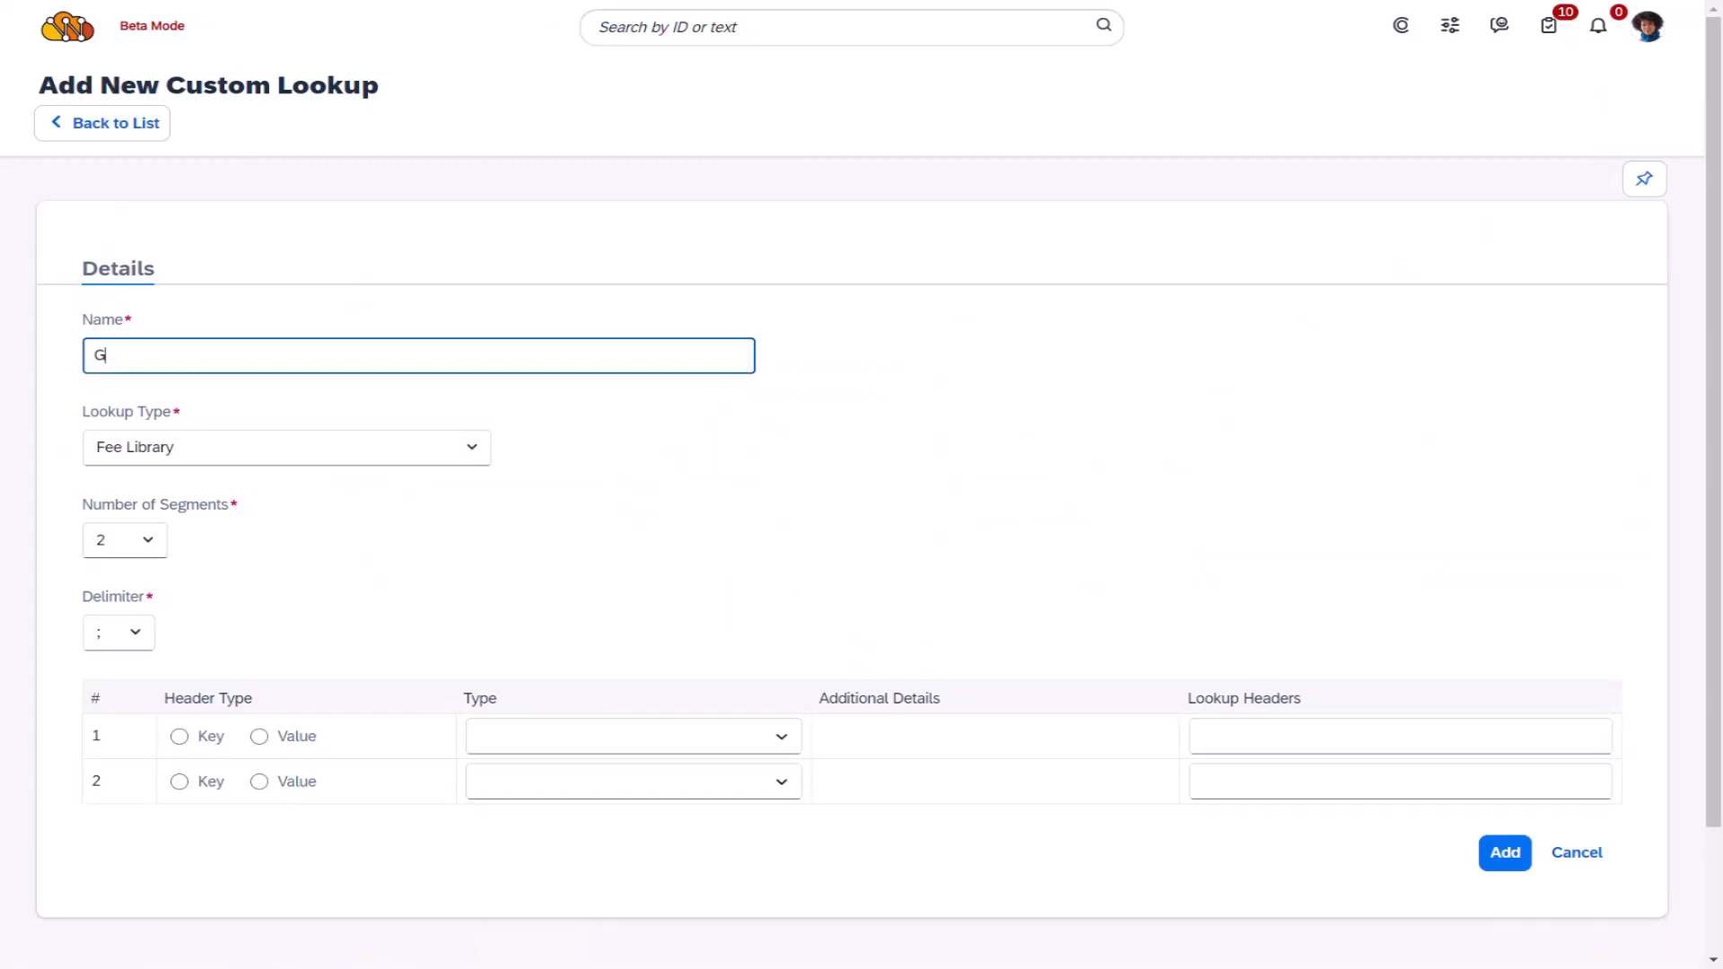
{"action": "type", "text": "Global Tenure Polic"}
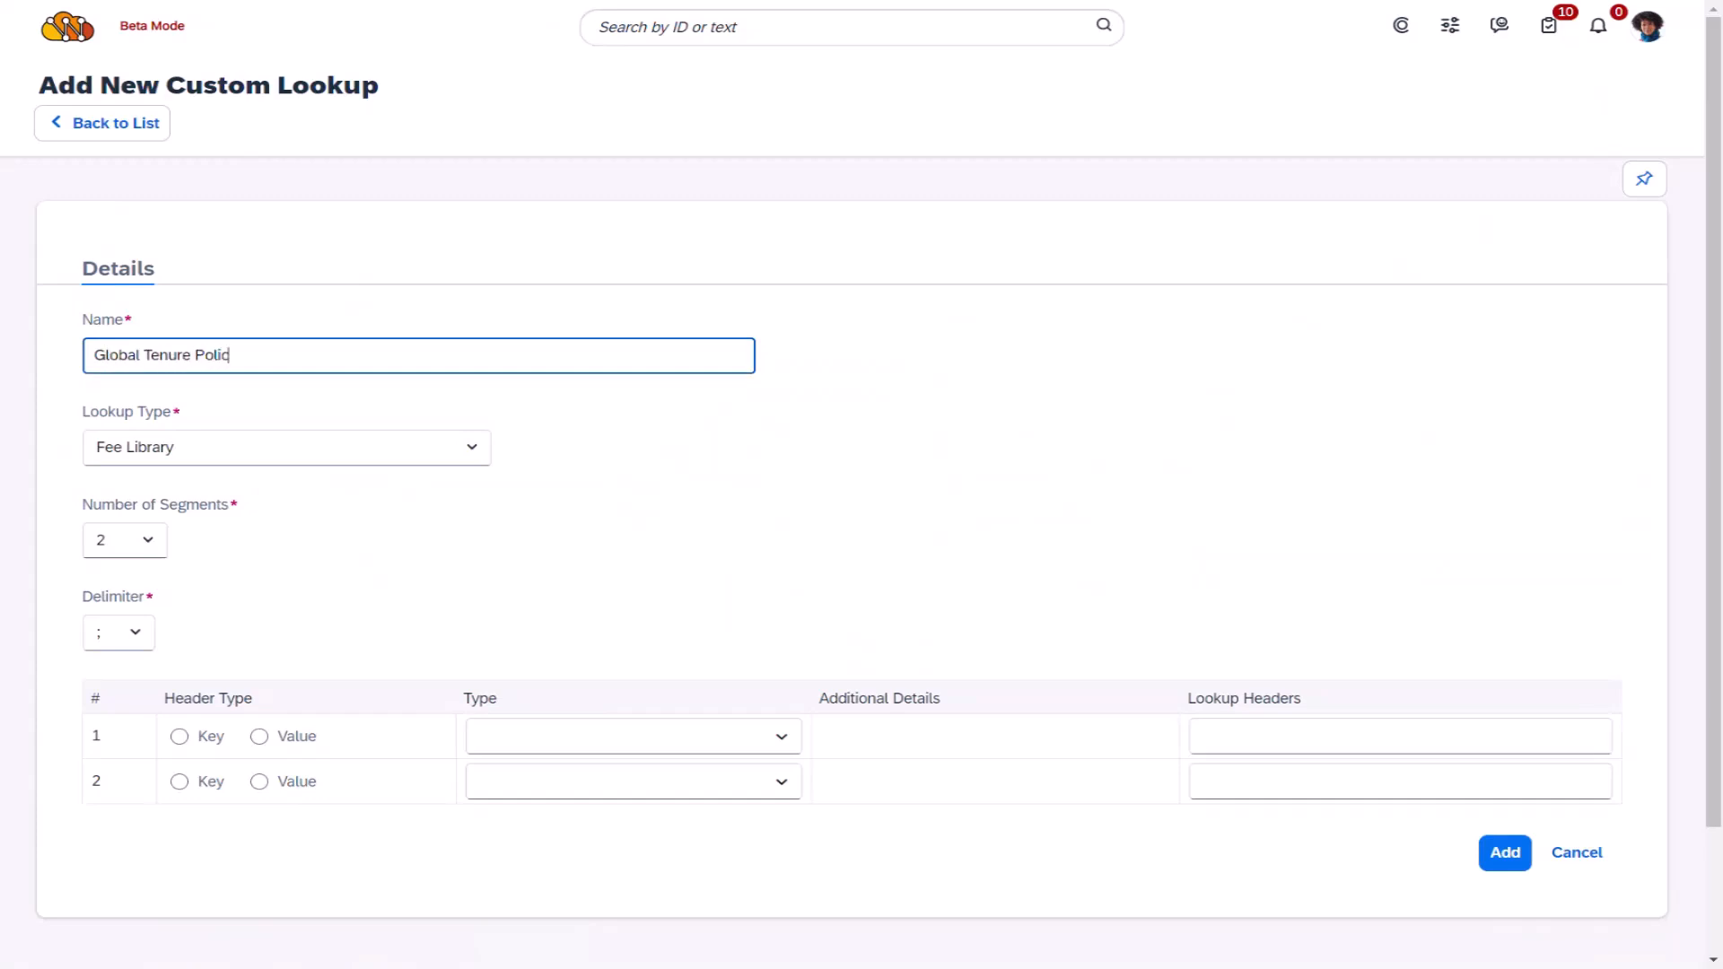
{"action": "left_click", "coordinate": [284, 447]}
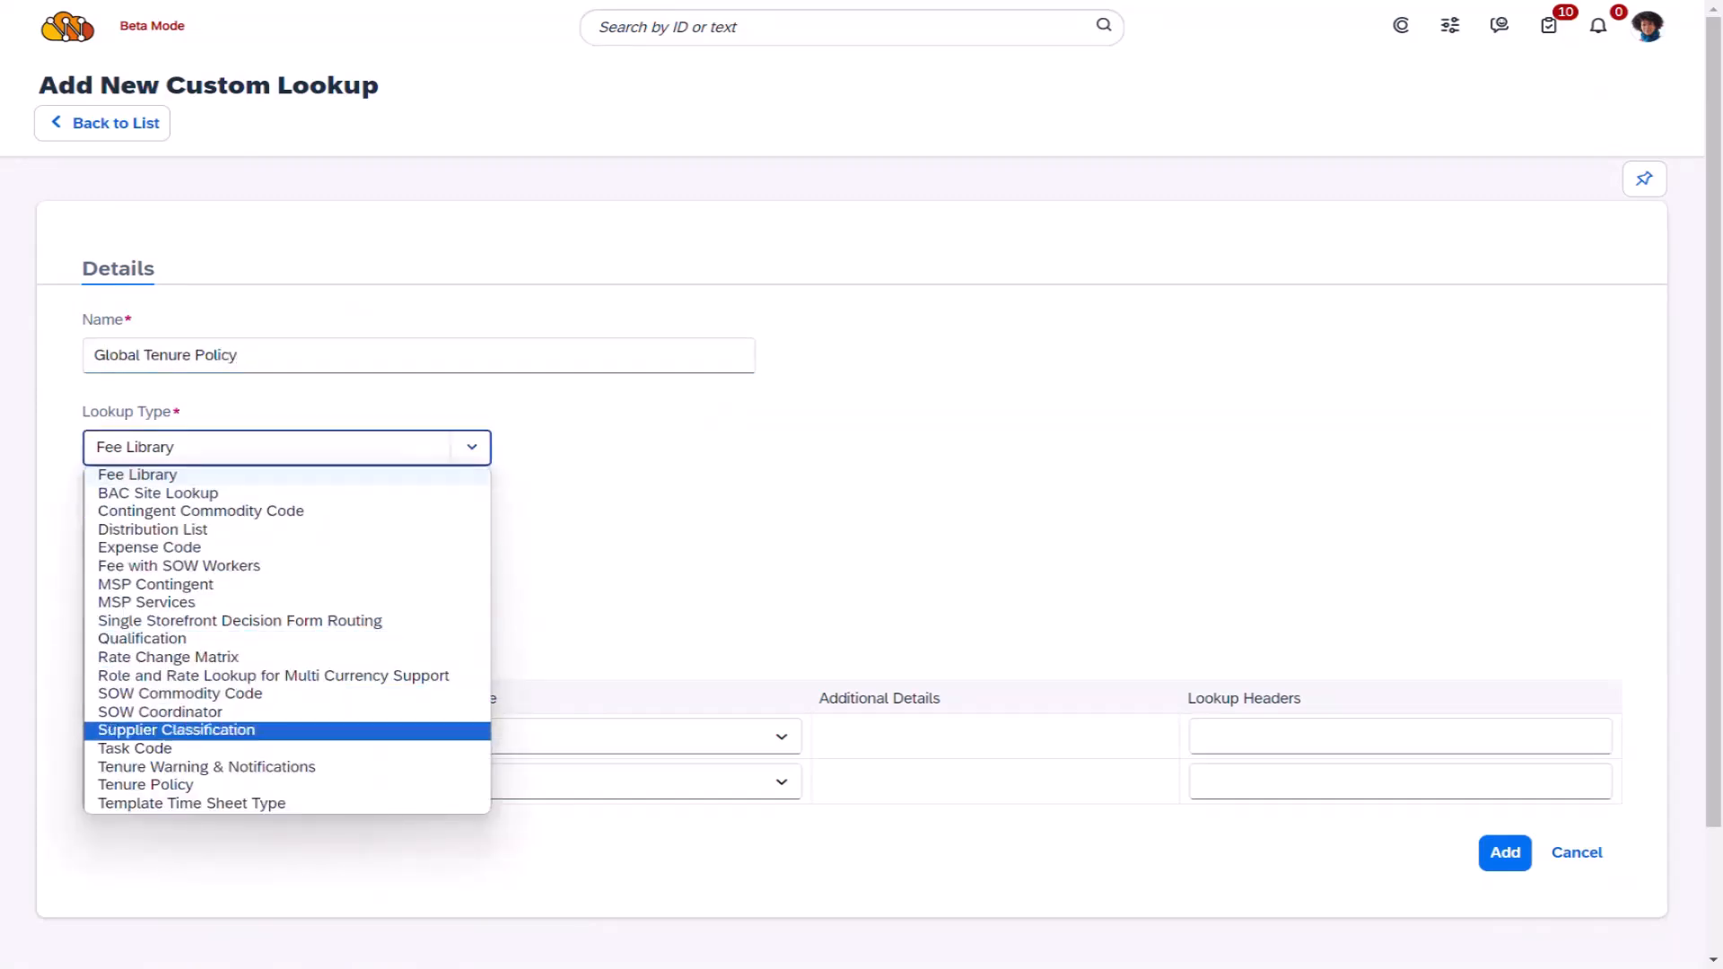
{"action": "left_click", "coordinate": [145, 784]}
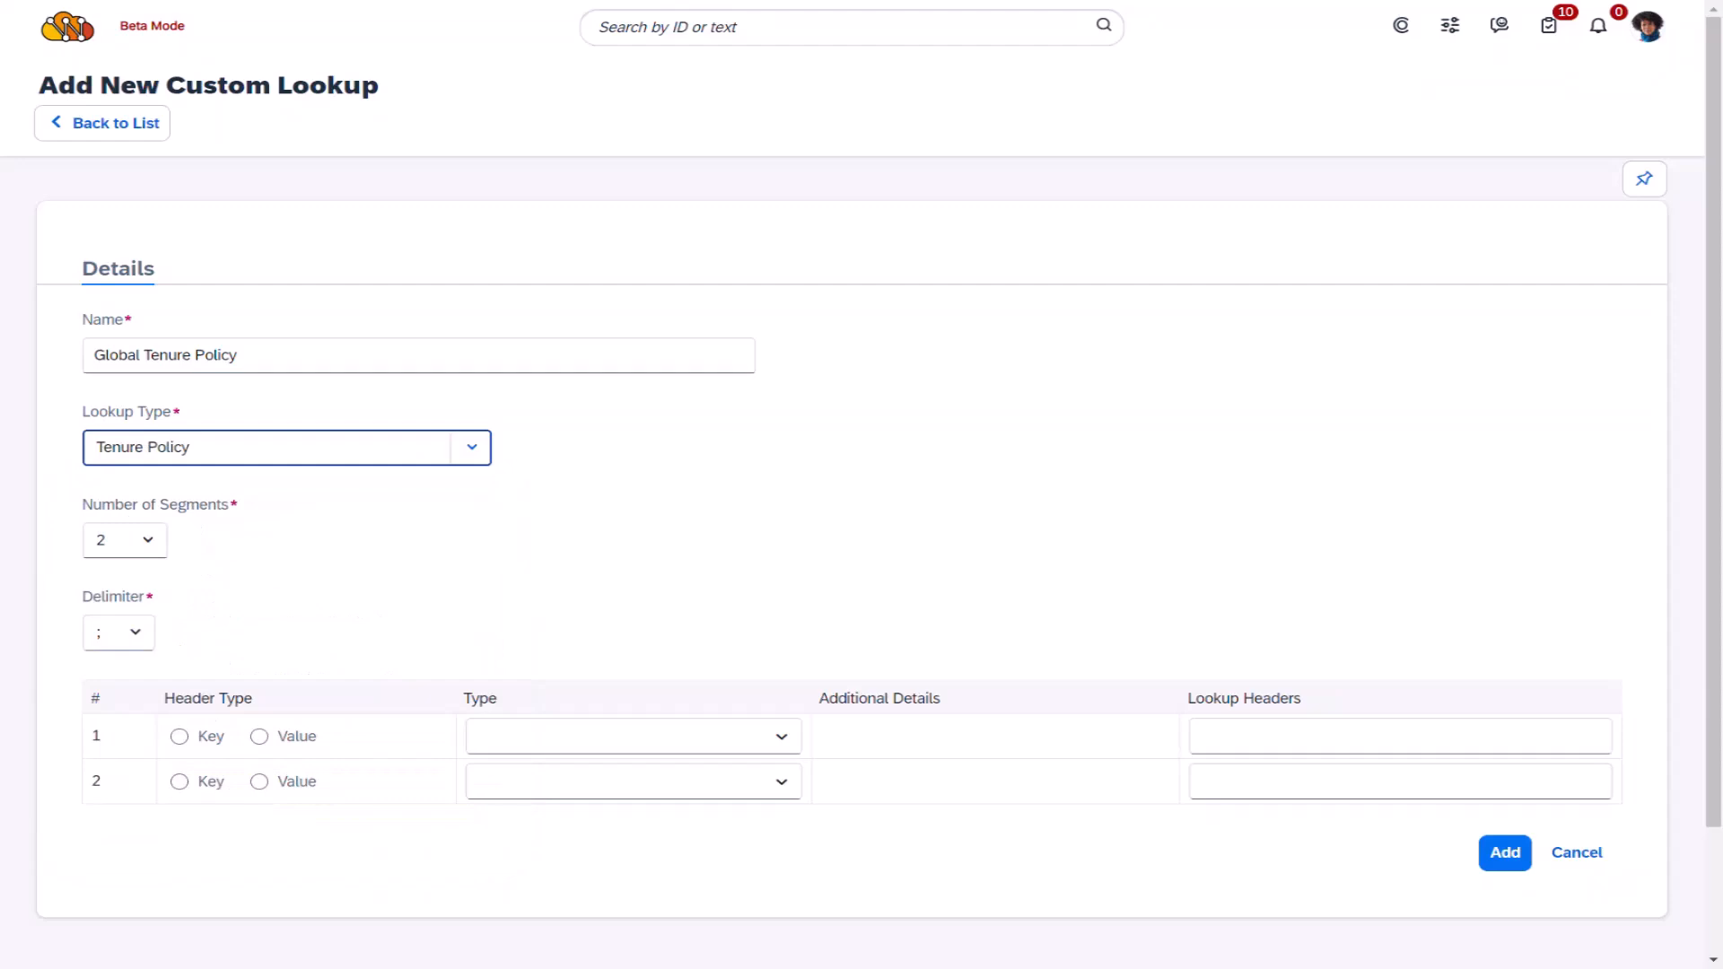
{"action": "left_click", "coordinate": [123, 540]}
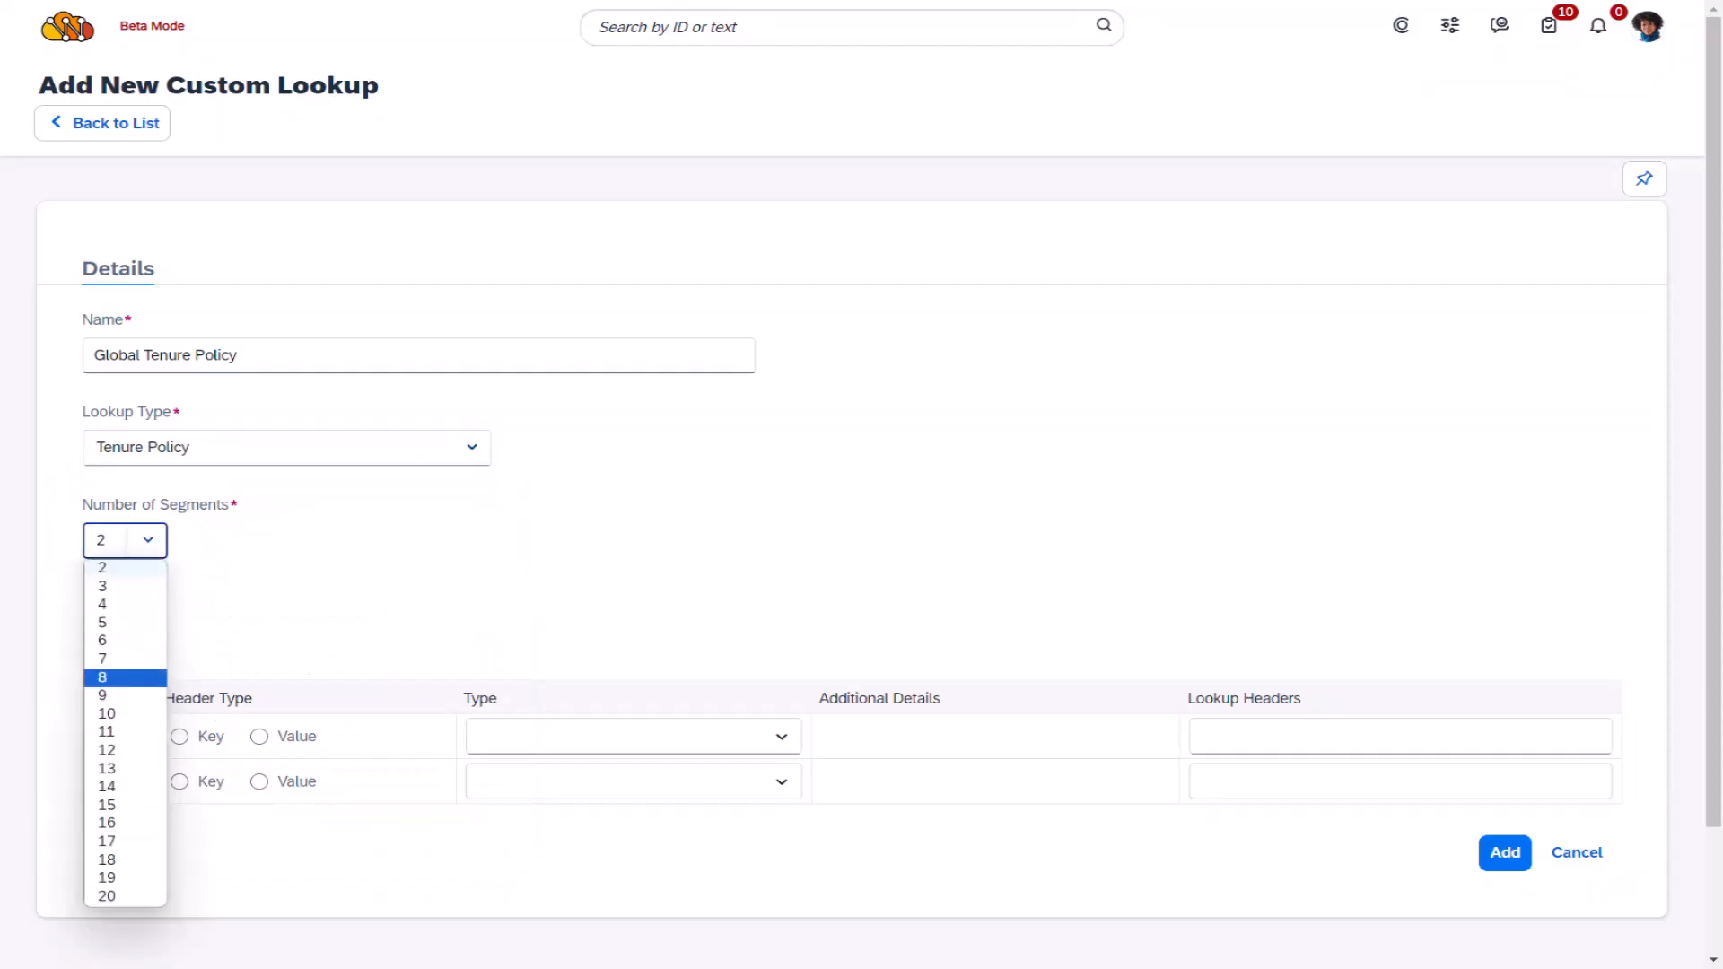
{"action": "left_click", "coordinate": [101, 677]}
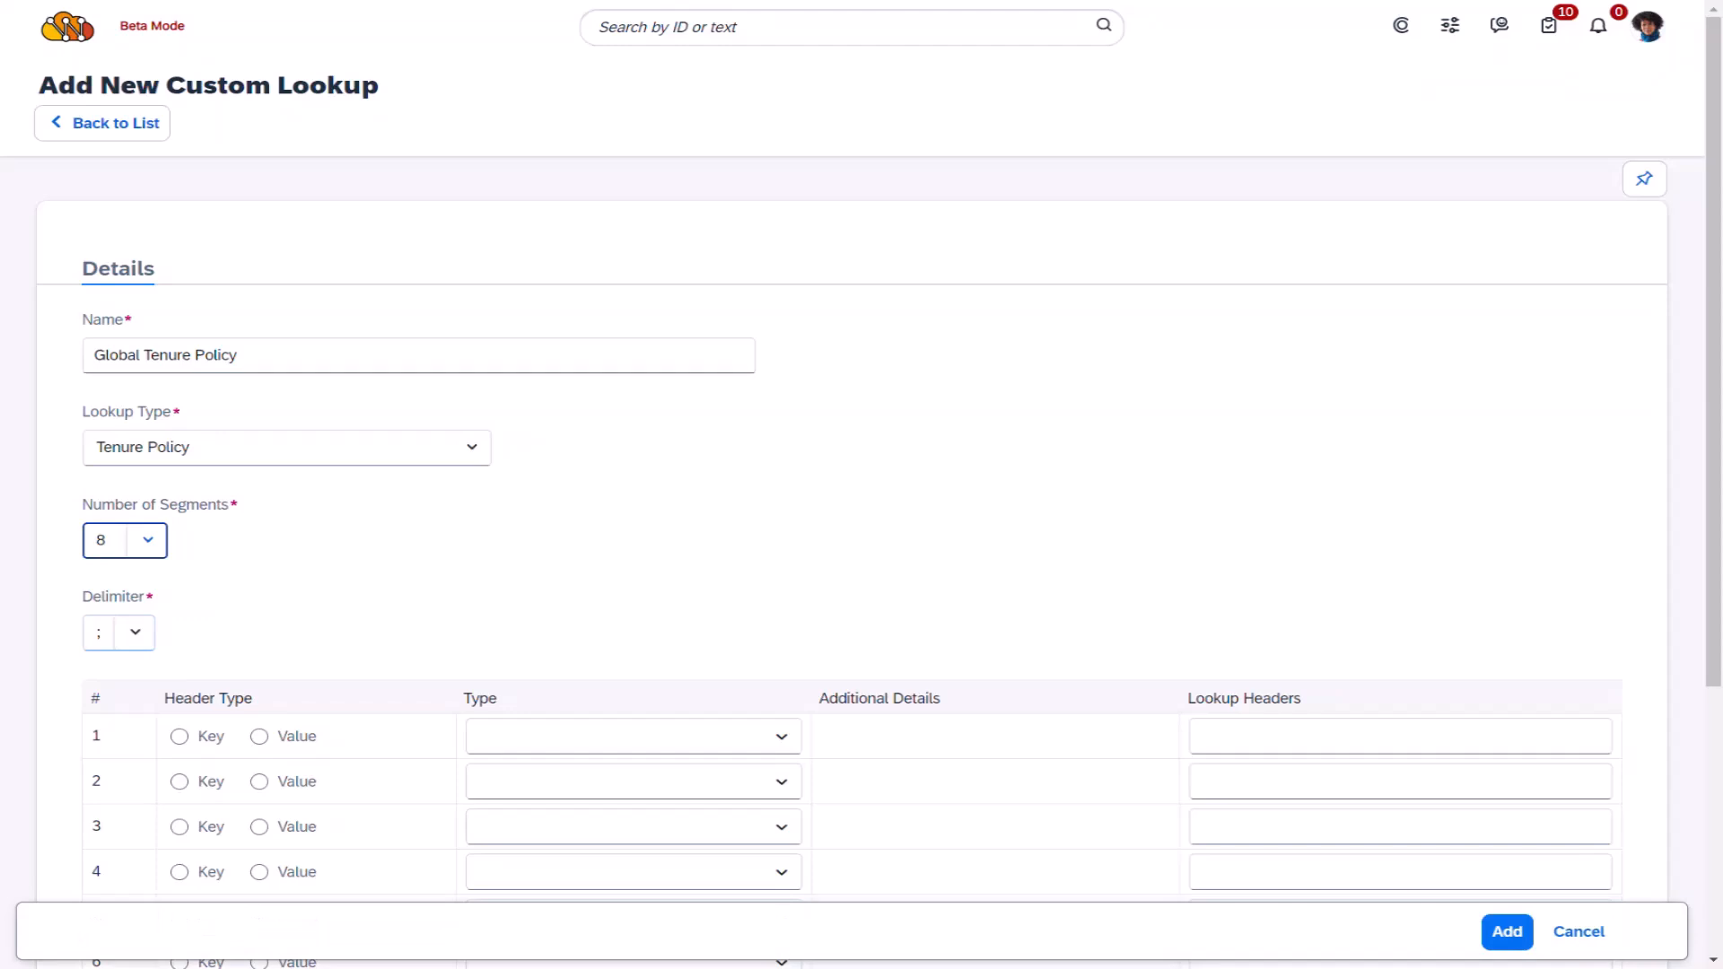
{"action": "left_click", "coordinate": [118, 632]}
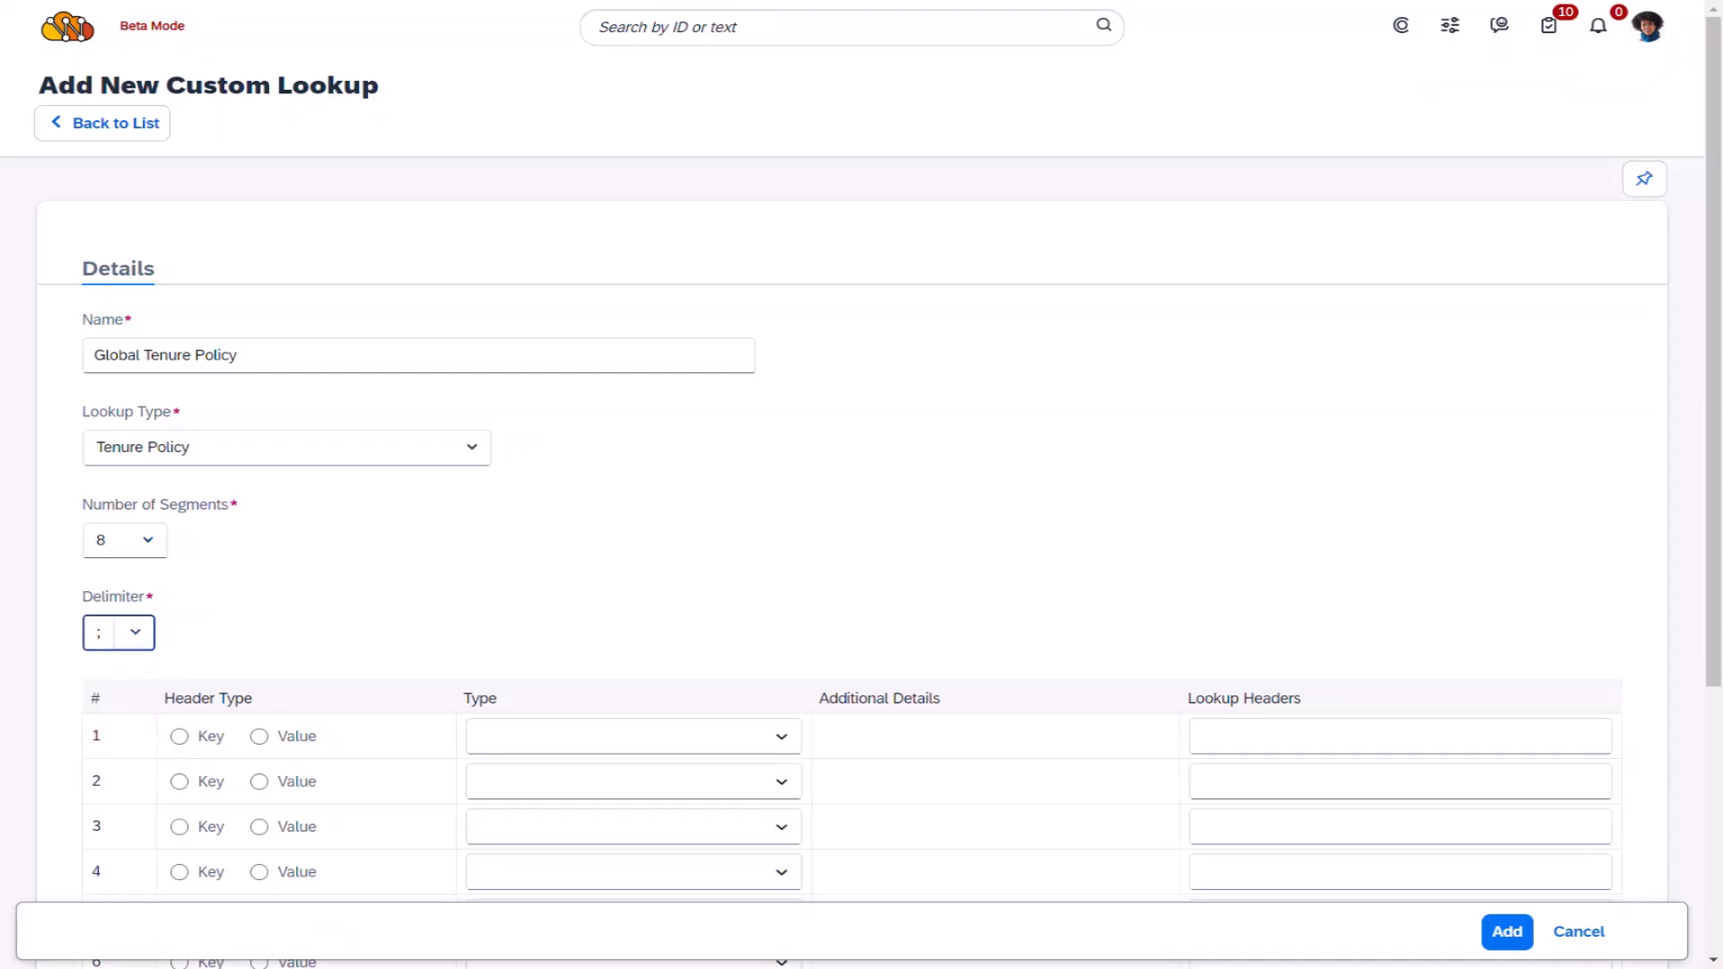
{"action": "scroll", "scroll_direction": "down", "scroll_amount": 3}
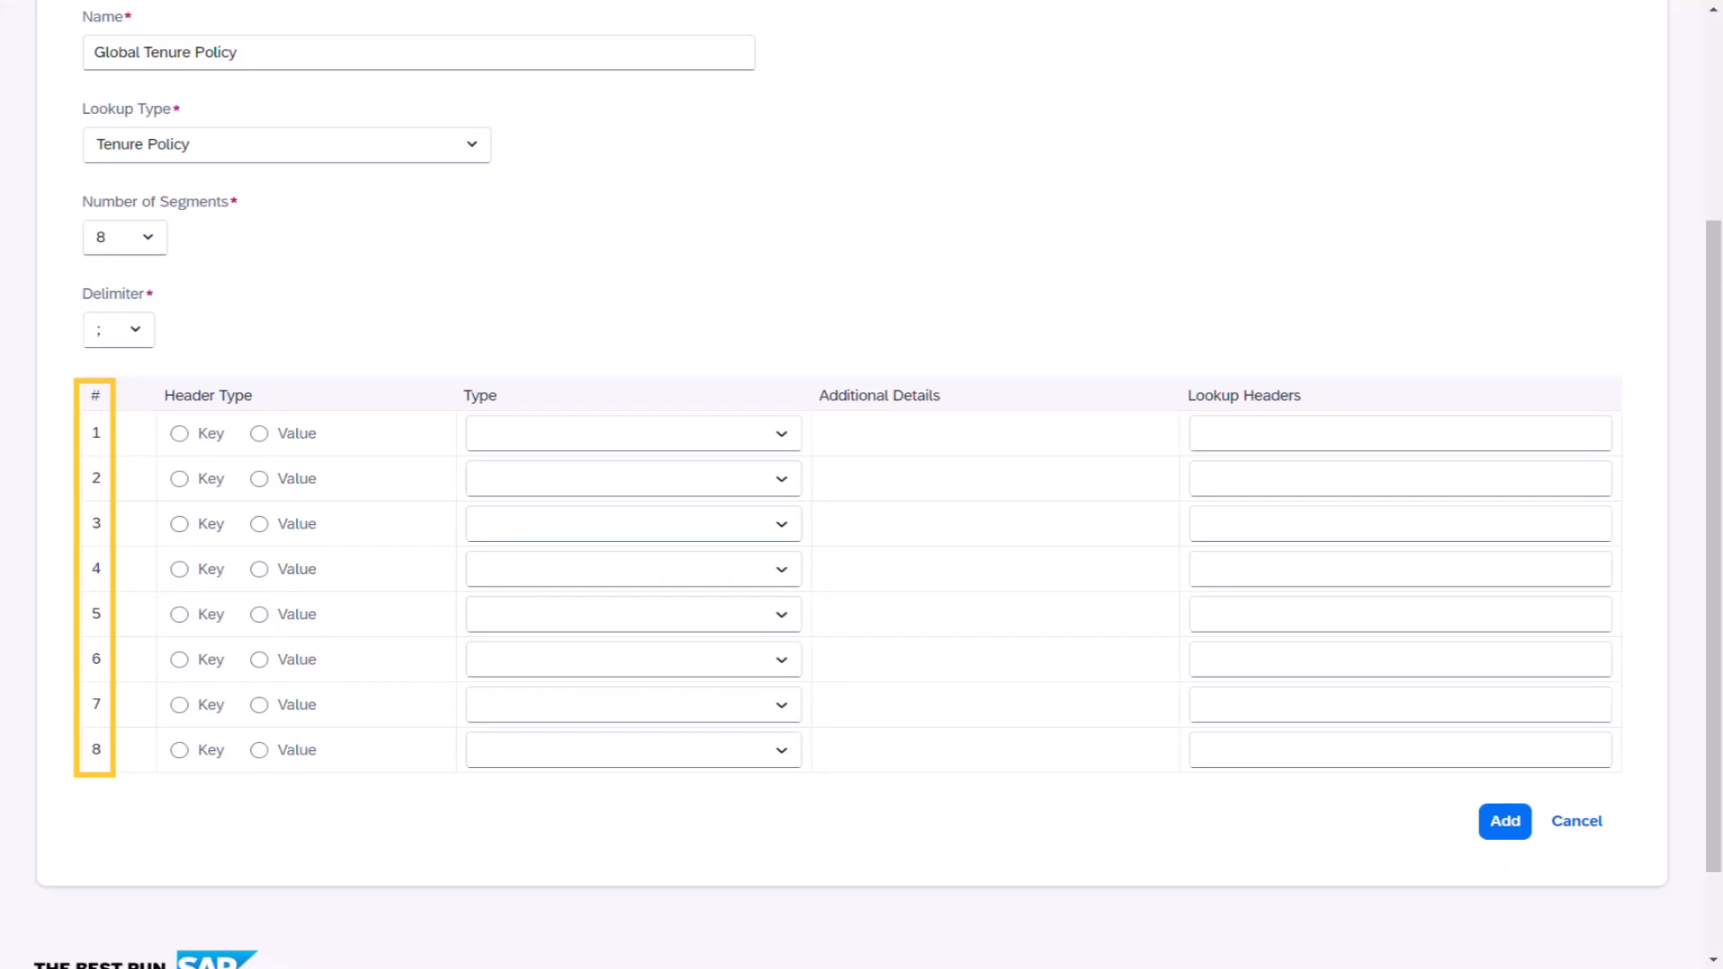
Make Effective Date the first key, set the remaining header types, and add the lookup.
{"action": "left_click", "coordinate": [177, 433]}
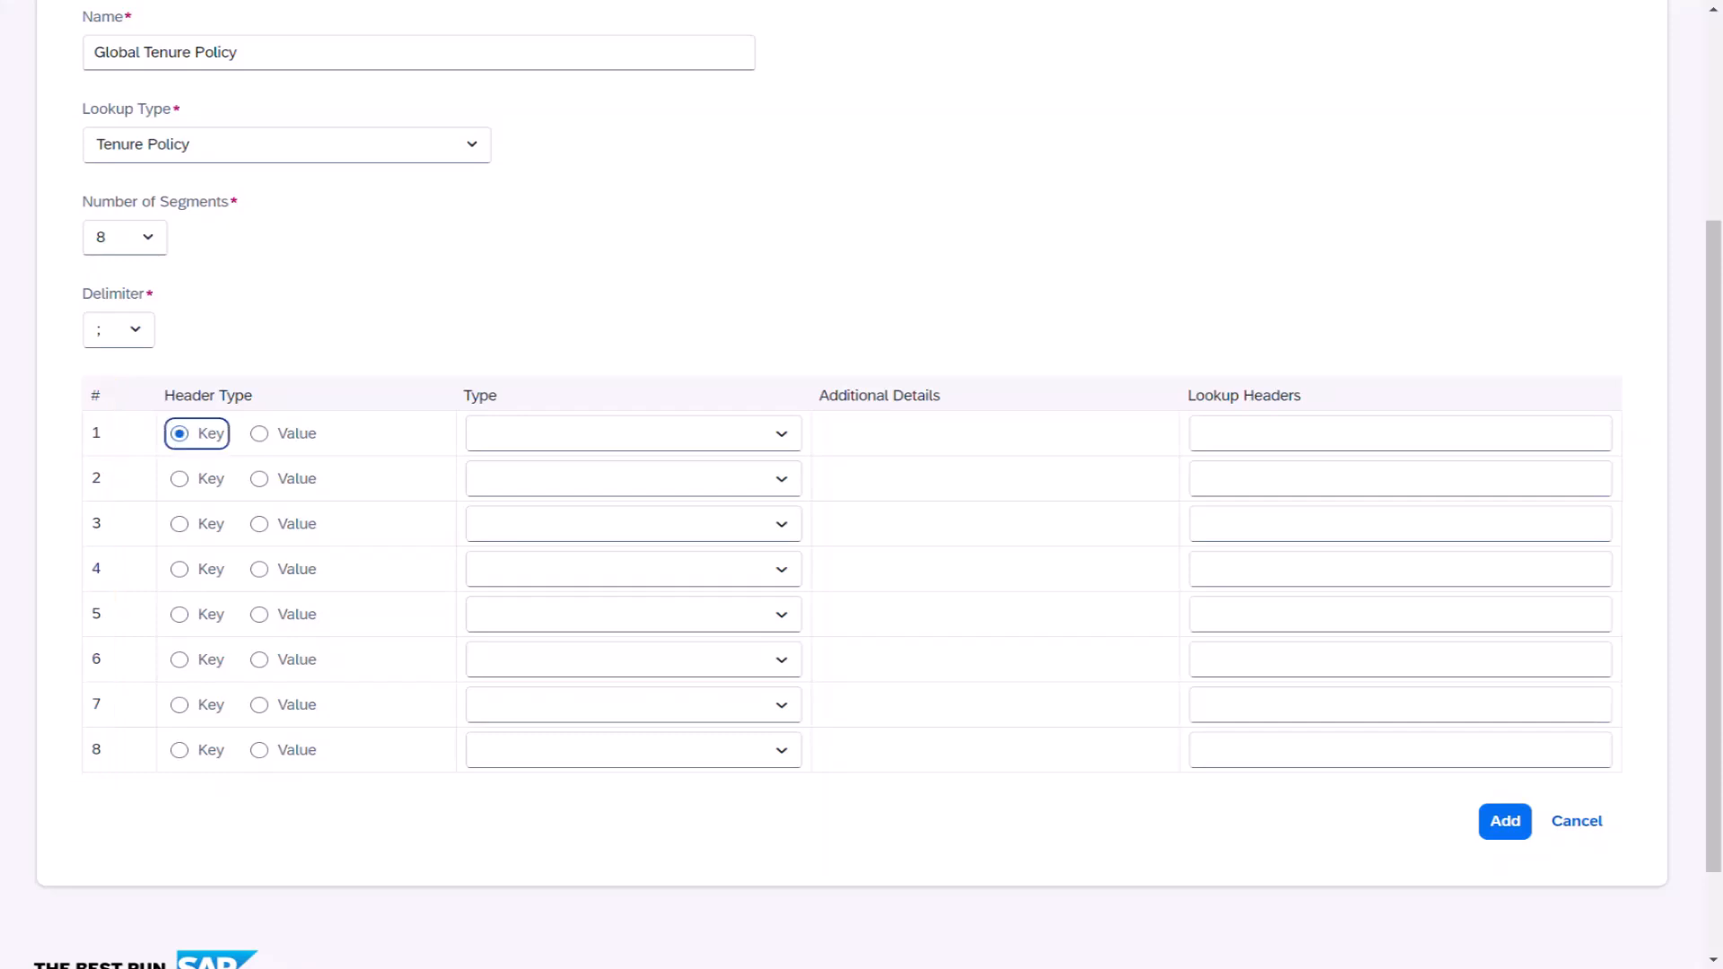
{"action": "left_click", "coordinate": [631, 432]}
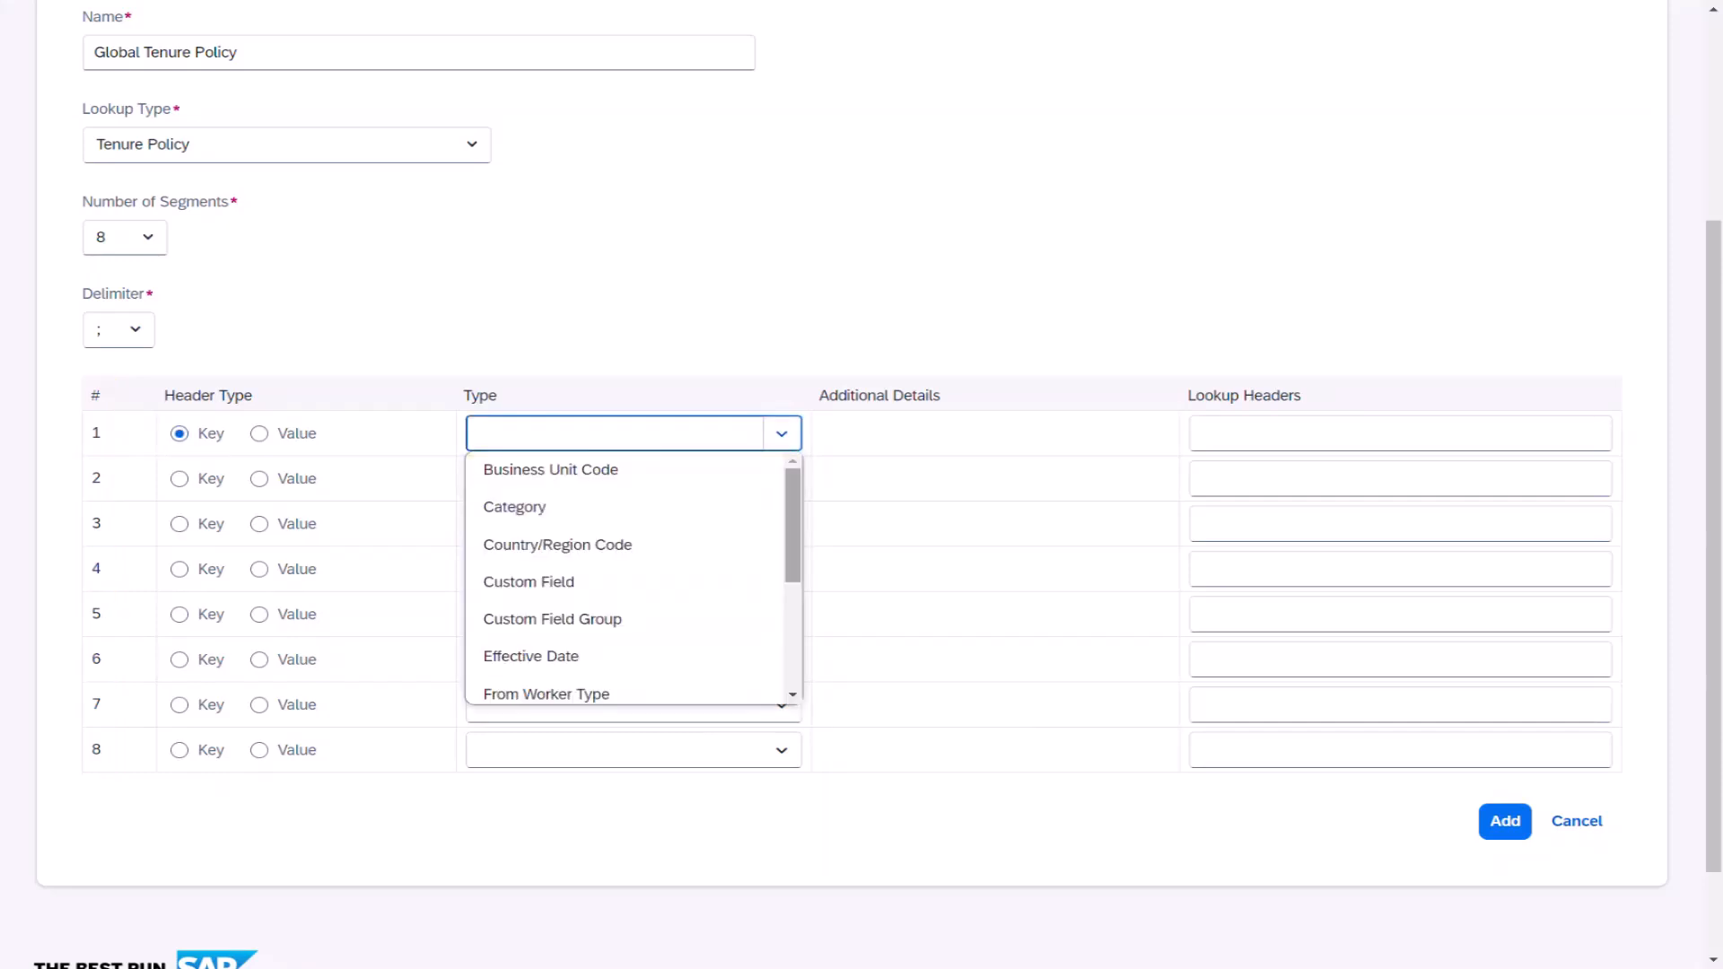
{"action": "left_click", "coordinate": [530, 656]}
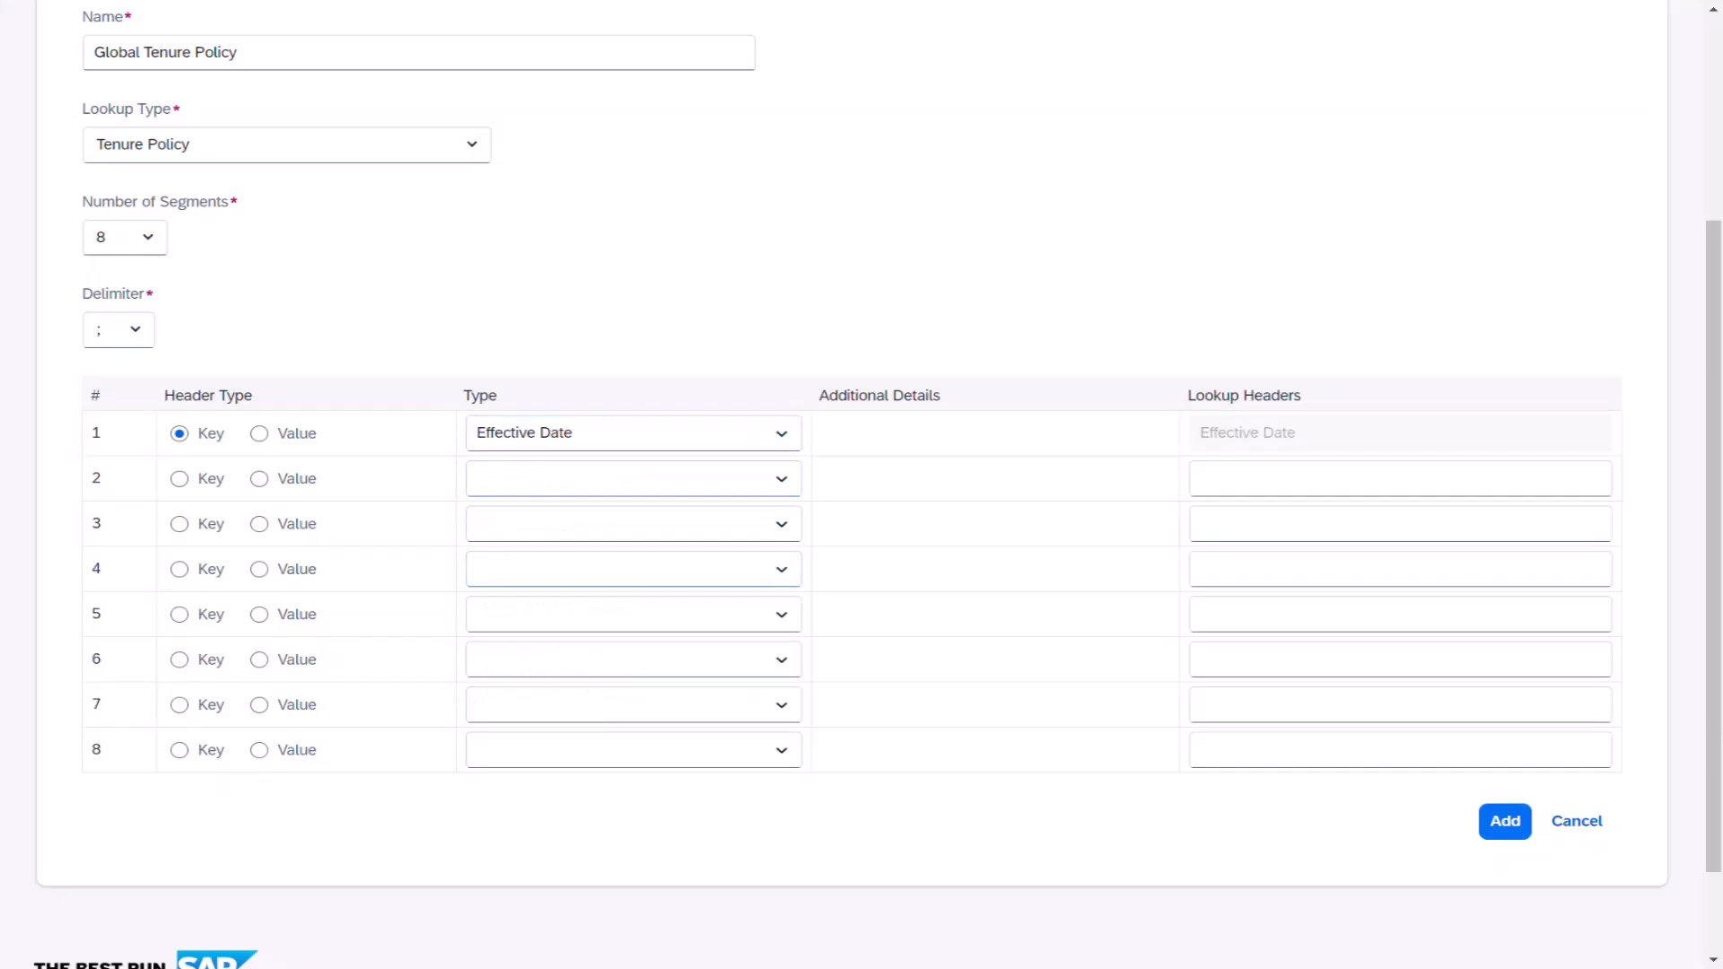
{"action": "left_click", "coordinate": [177, 478]}
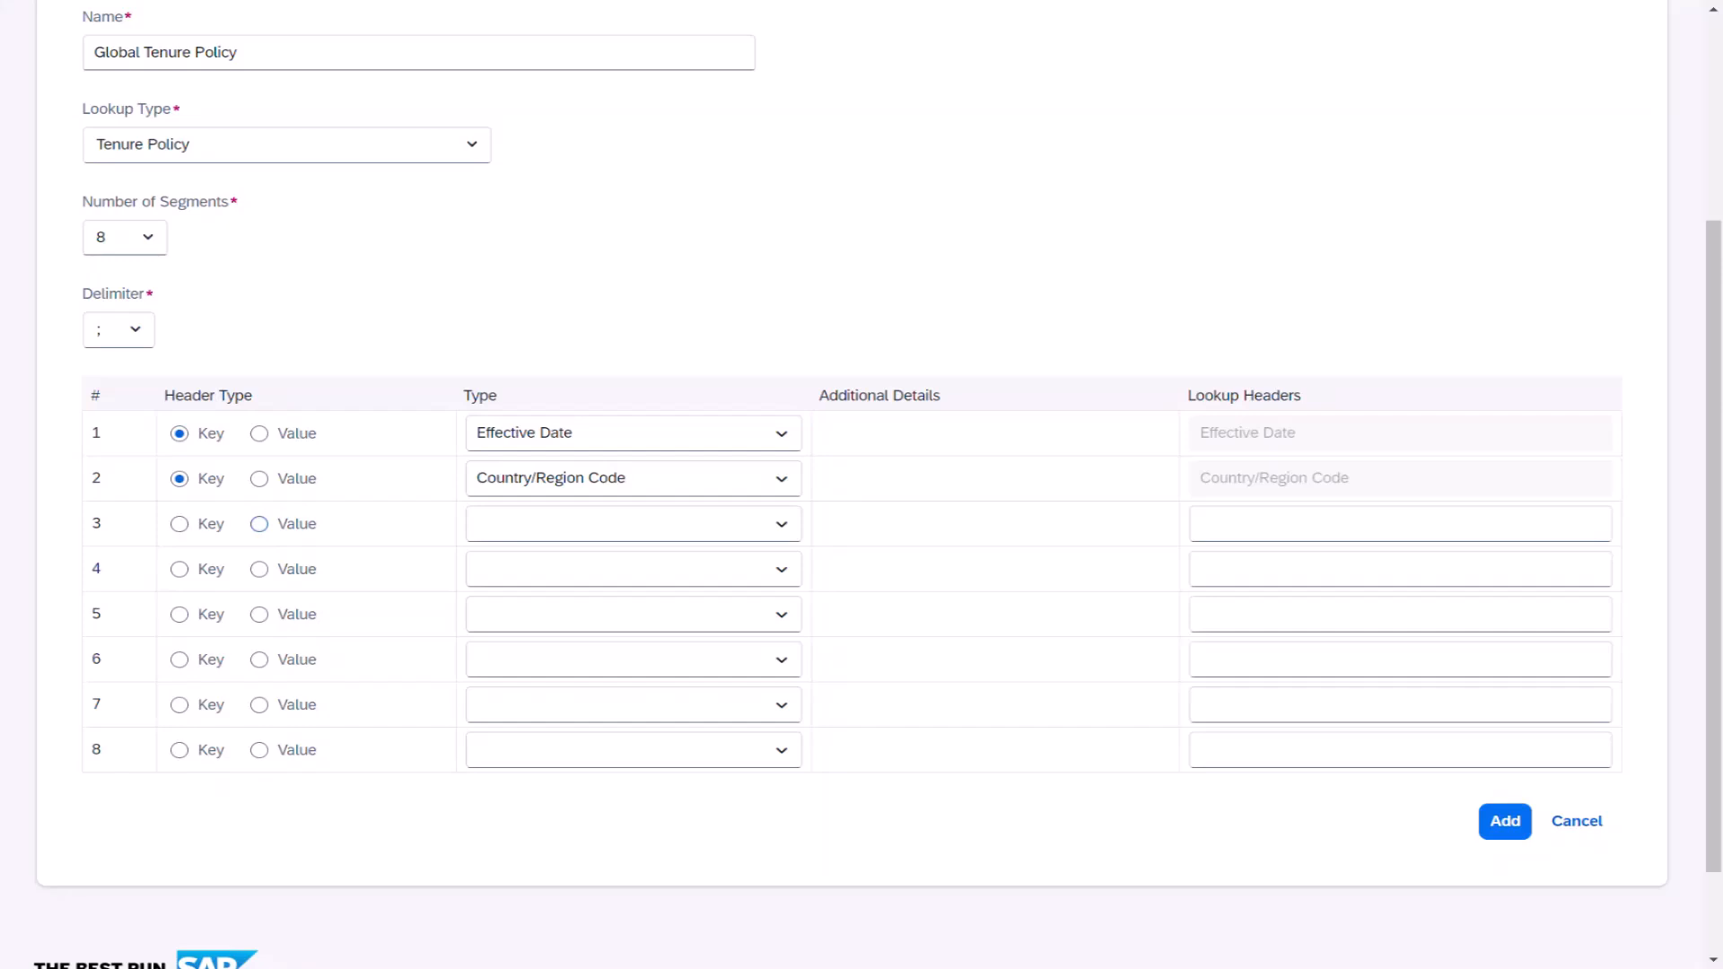
{"action": "left_click", "coordinate": [259, 523]}
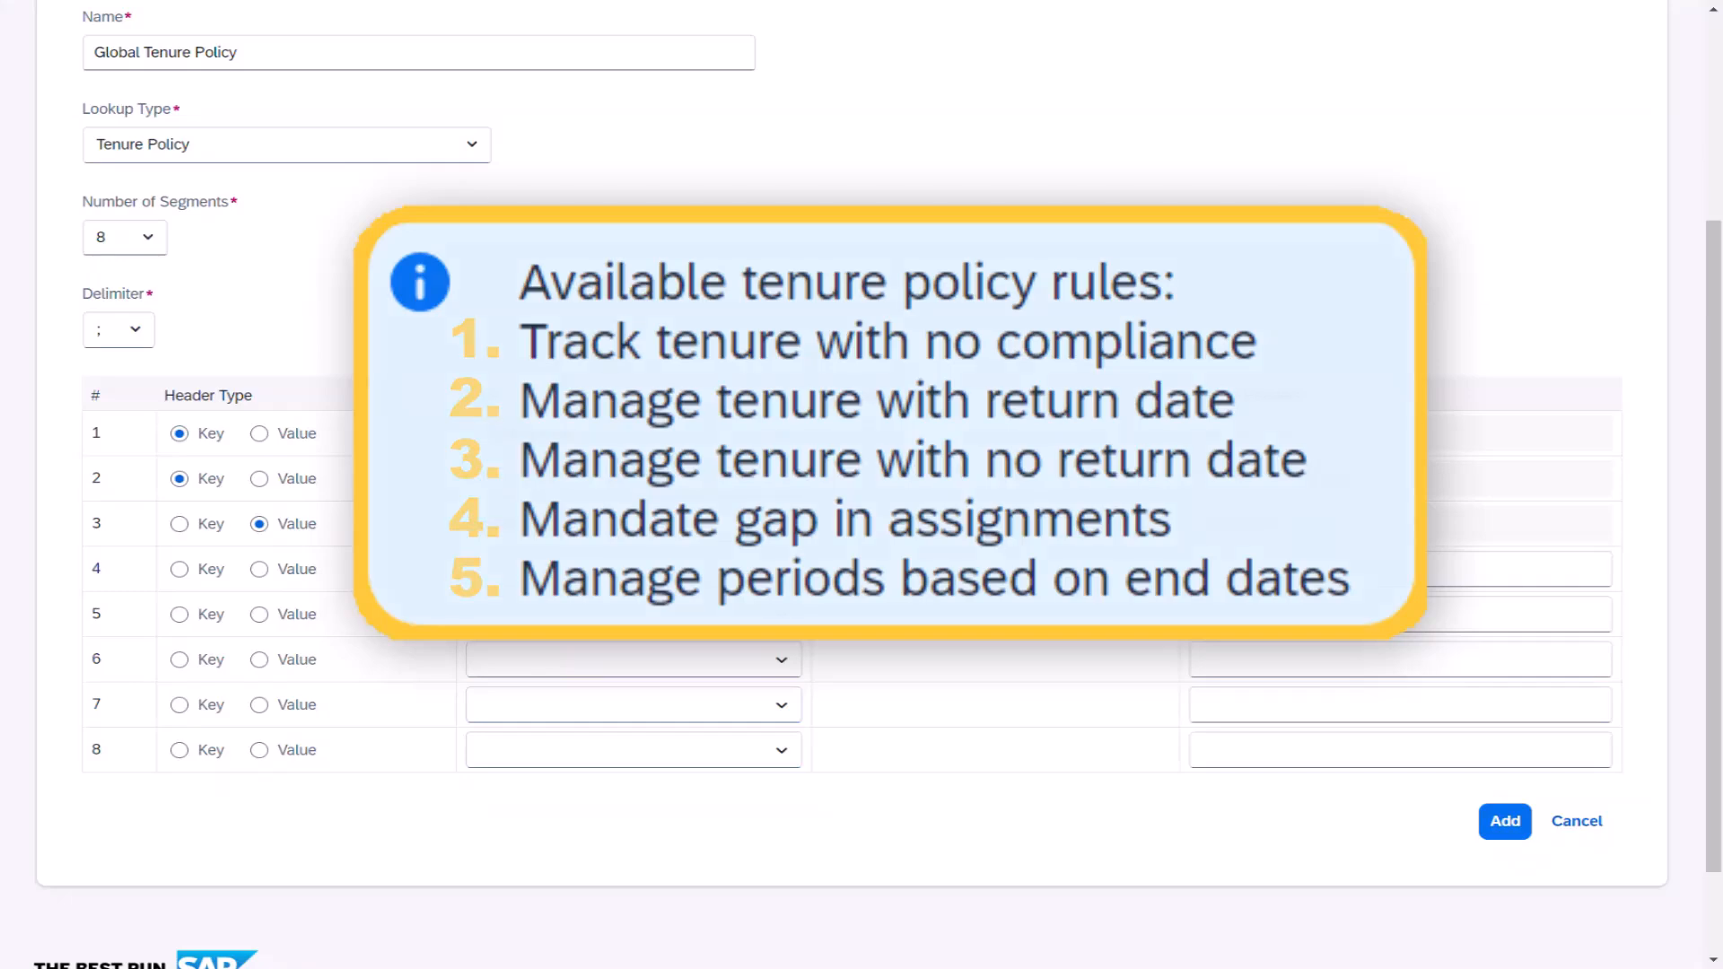
{"action": "left_click", "coordinate": [260, 569]}
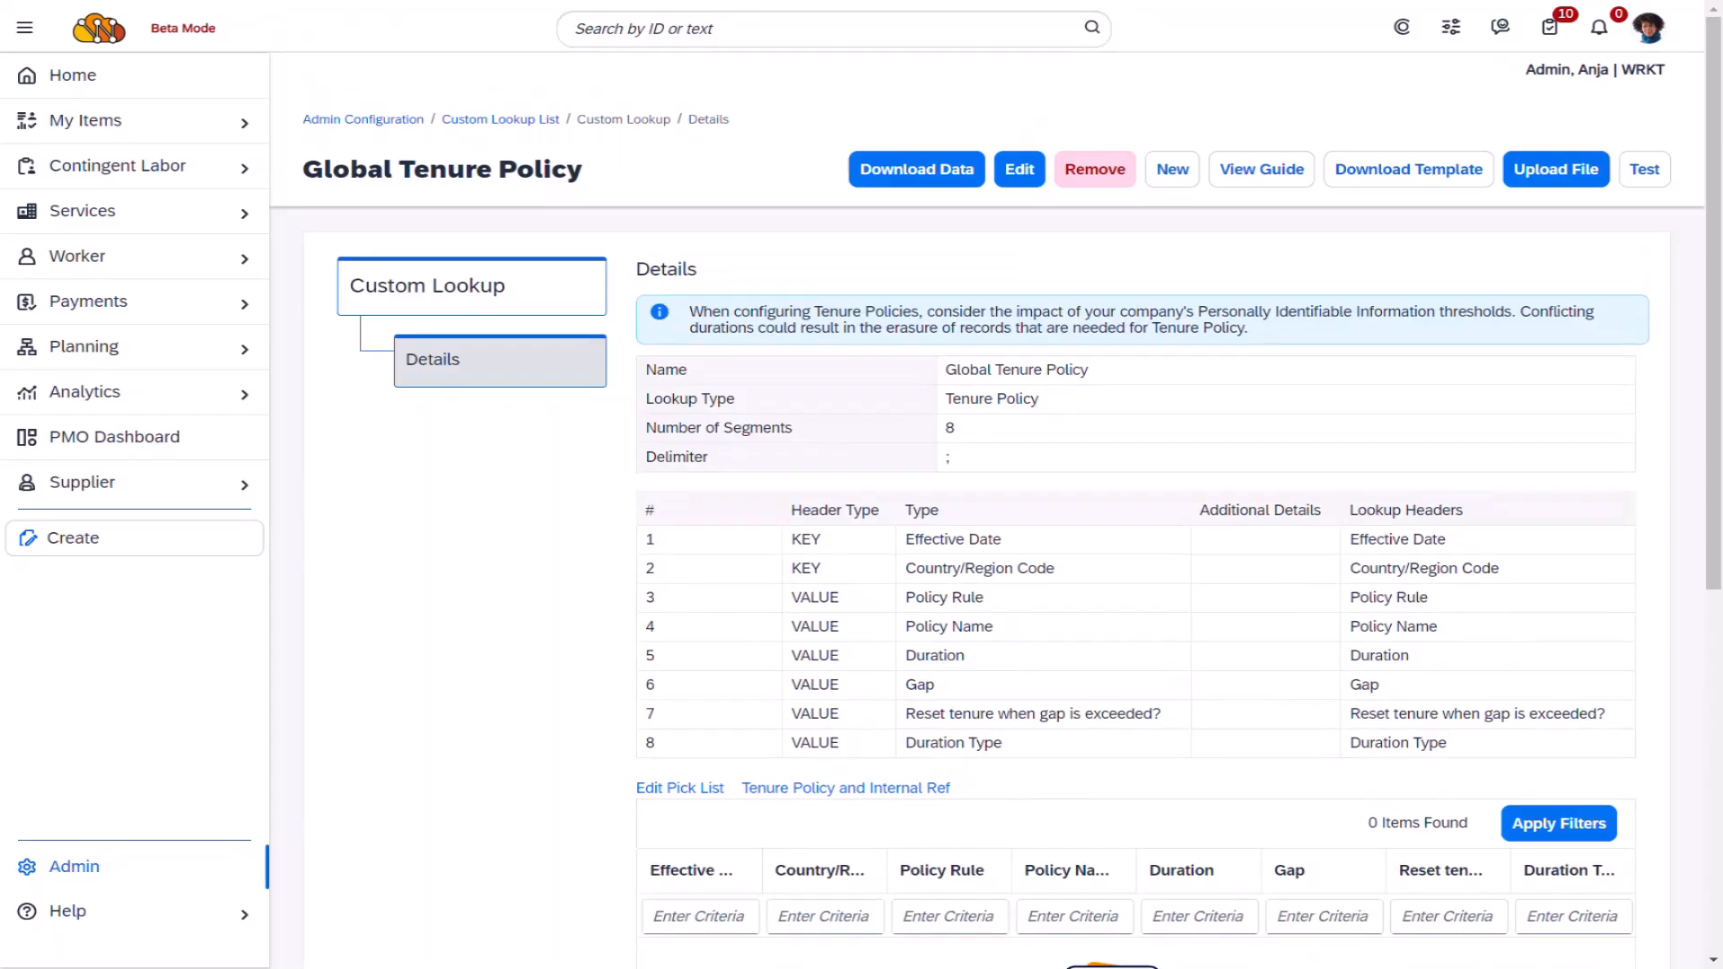
Upload GlobalTenurePolicy_Upload.csv with the Pick List Value Upload connector, then return to the lookup list.
{"action": "left_click", "coordinate": [1555, 169]}
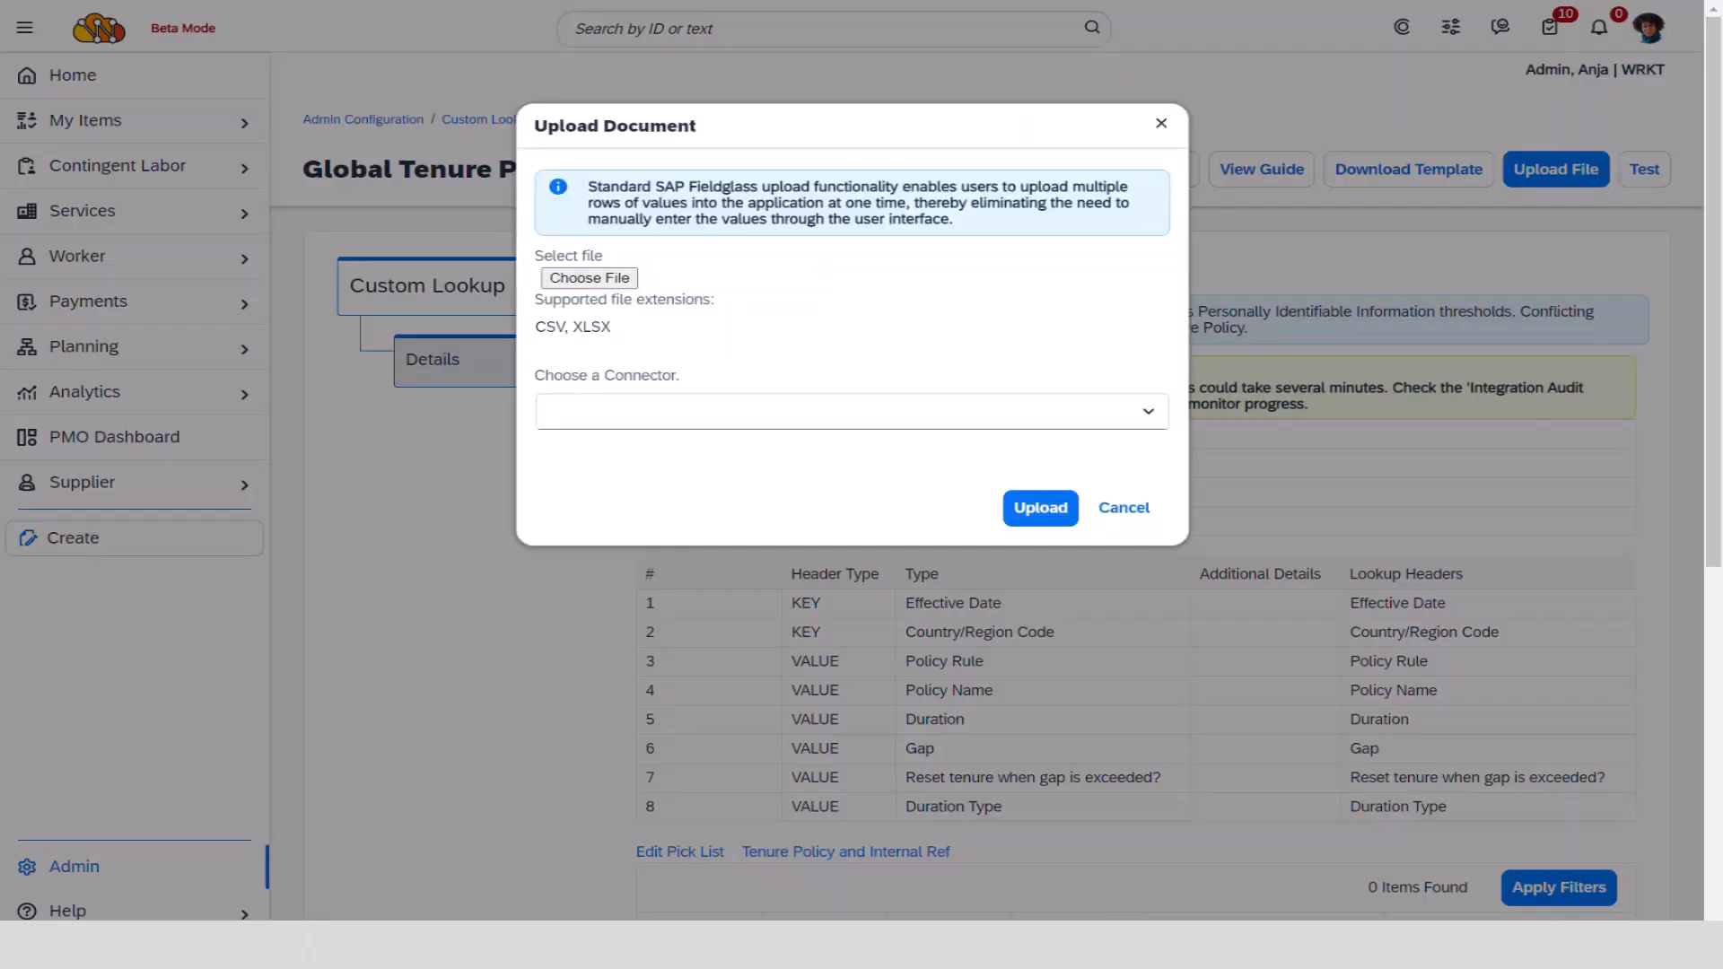
{"action": "left_click", "coordinate": [587, 277]}
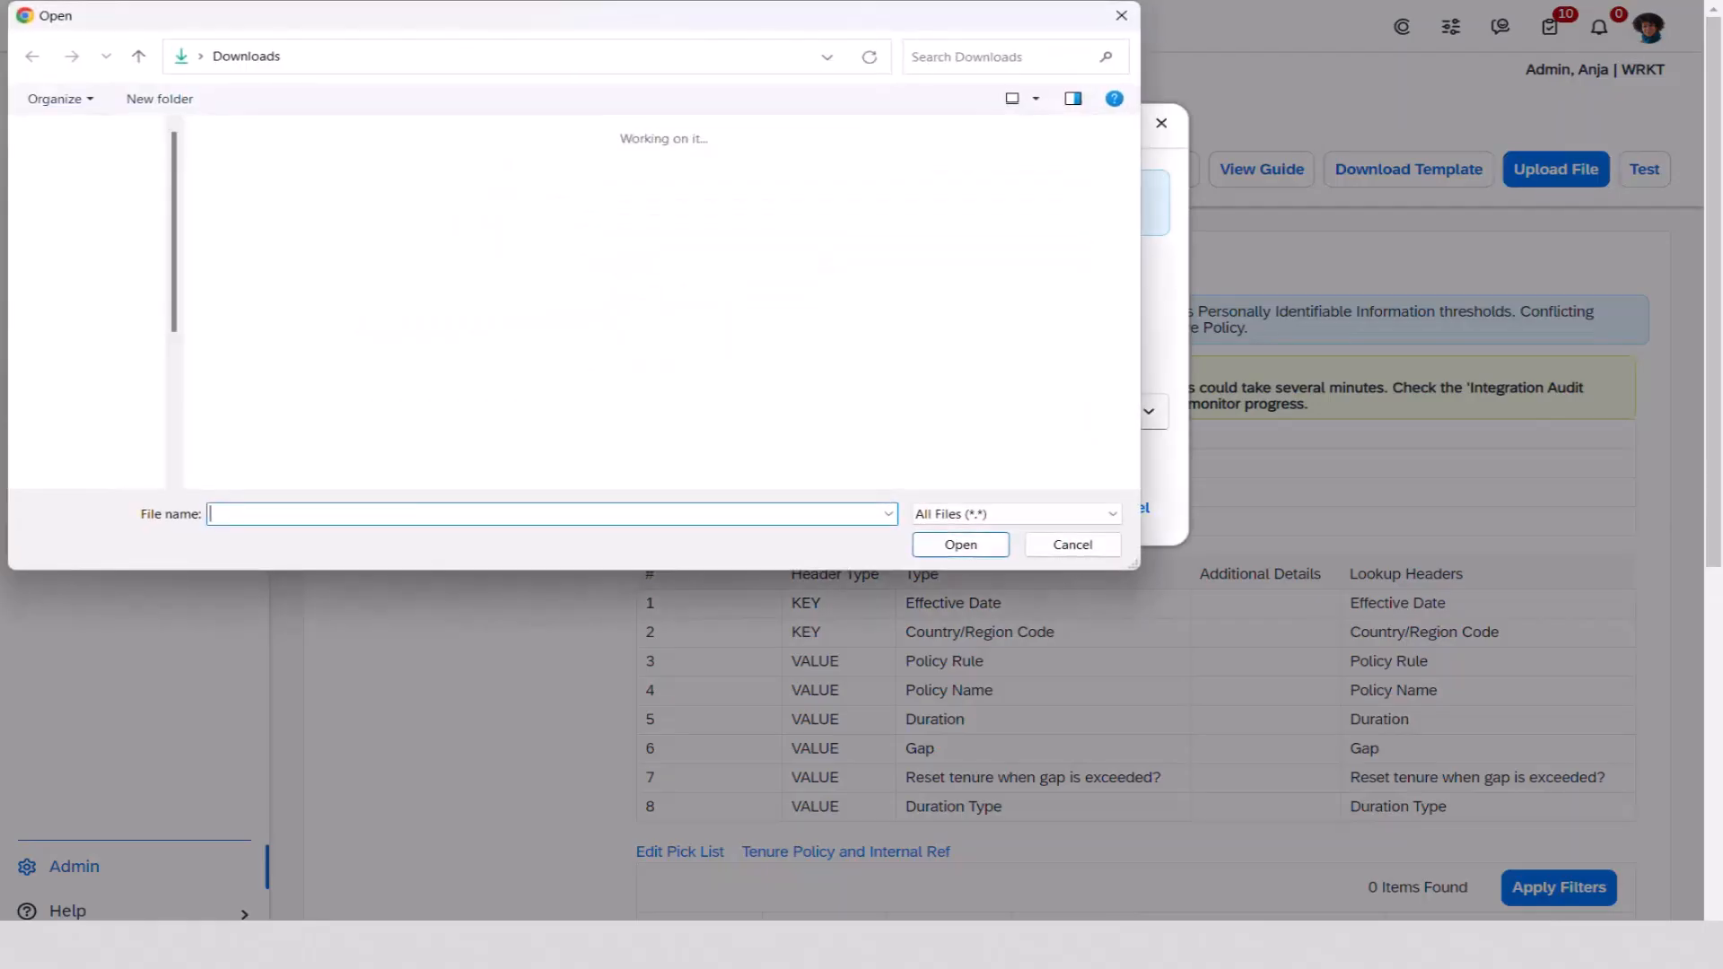
{"action": "left_click", "coordinate": [958, 544]}
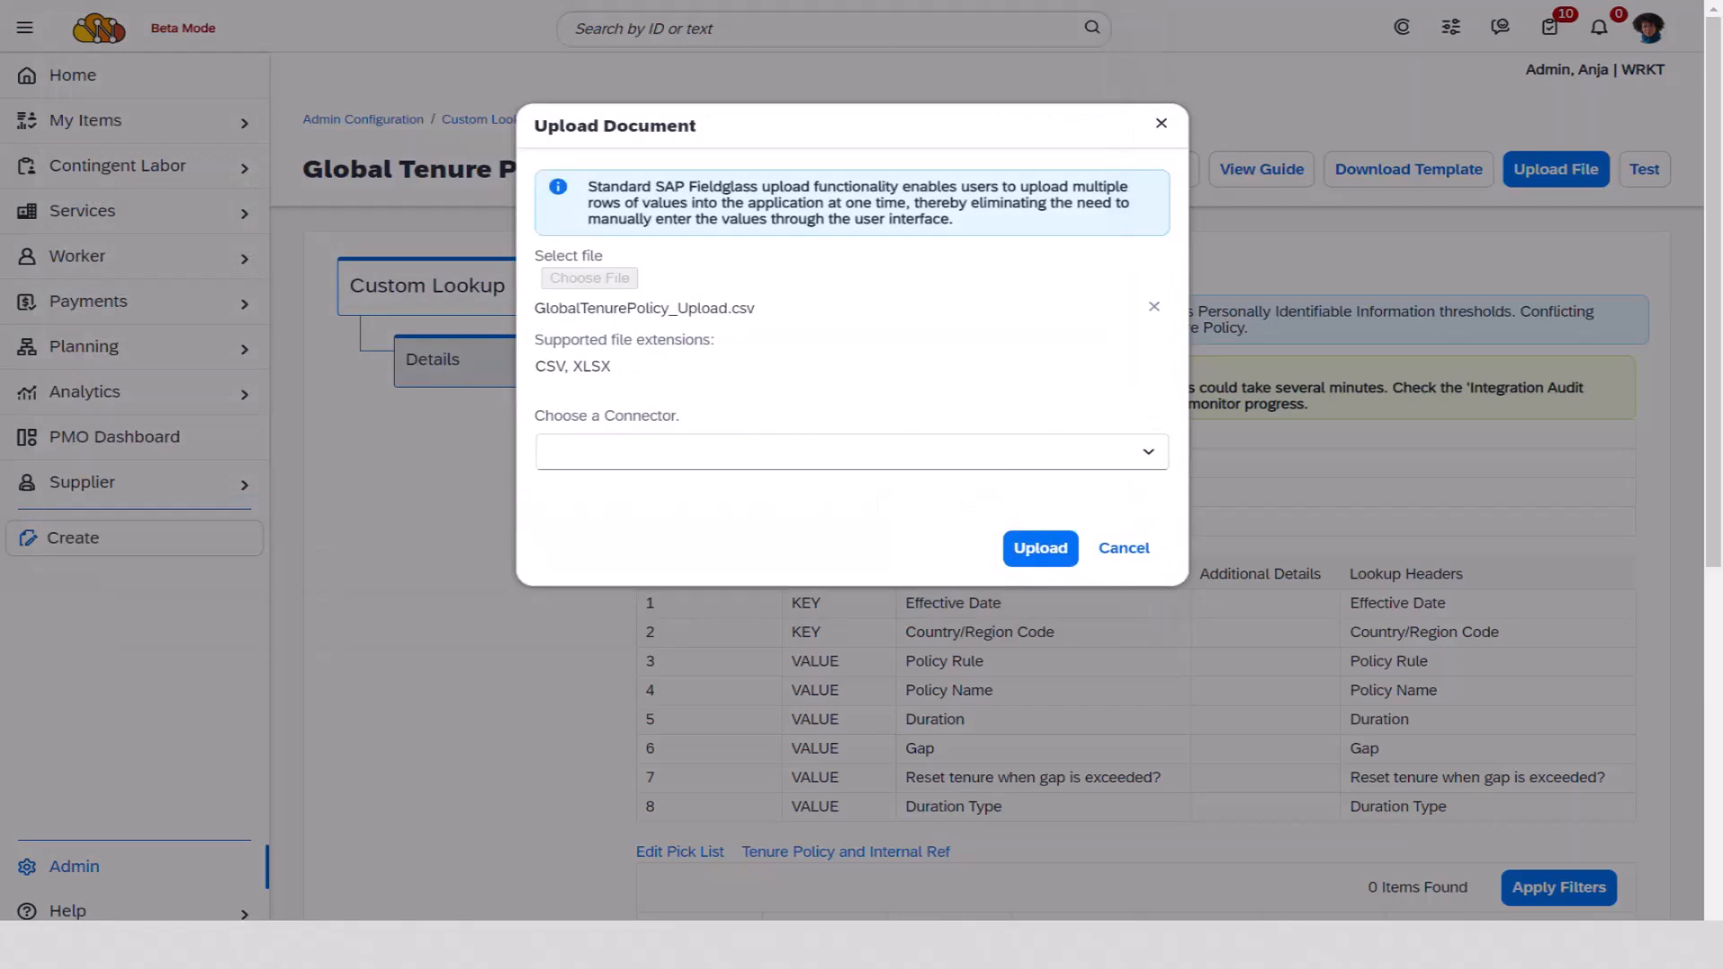
{"action": "left_click", "coordinate": [850, 452]}
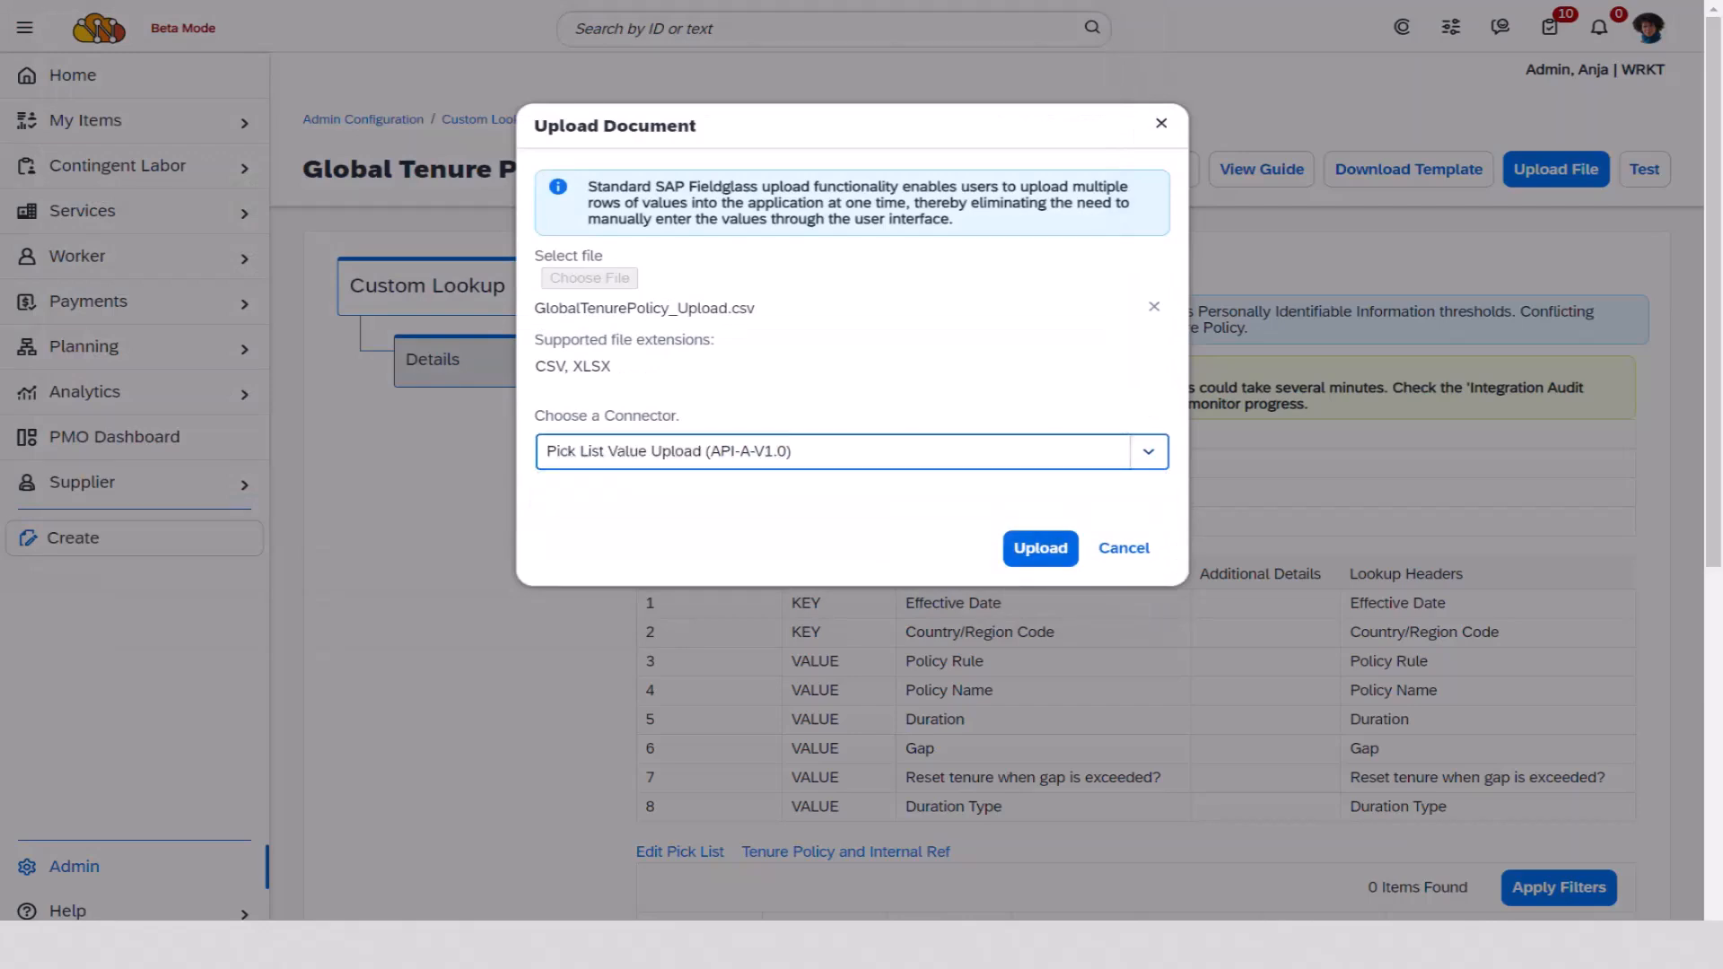
{"action": "left_click", "coordinate": [1037, 547]}
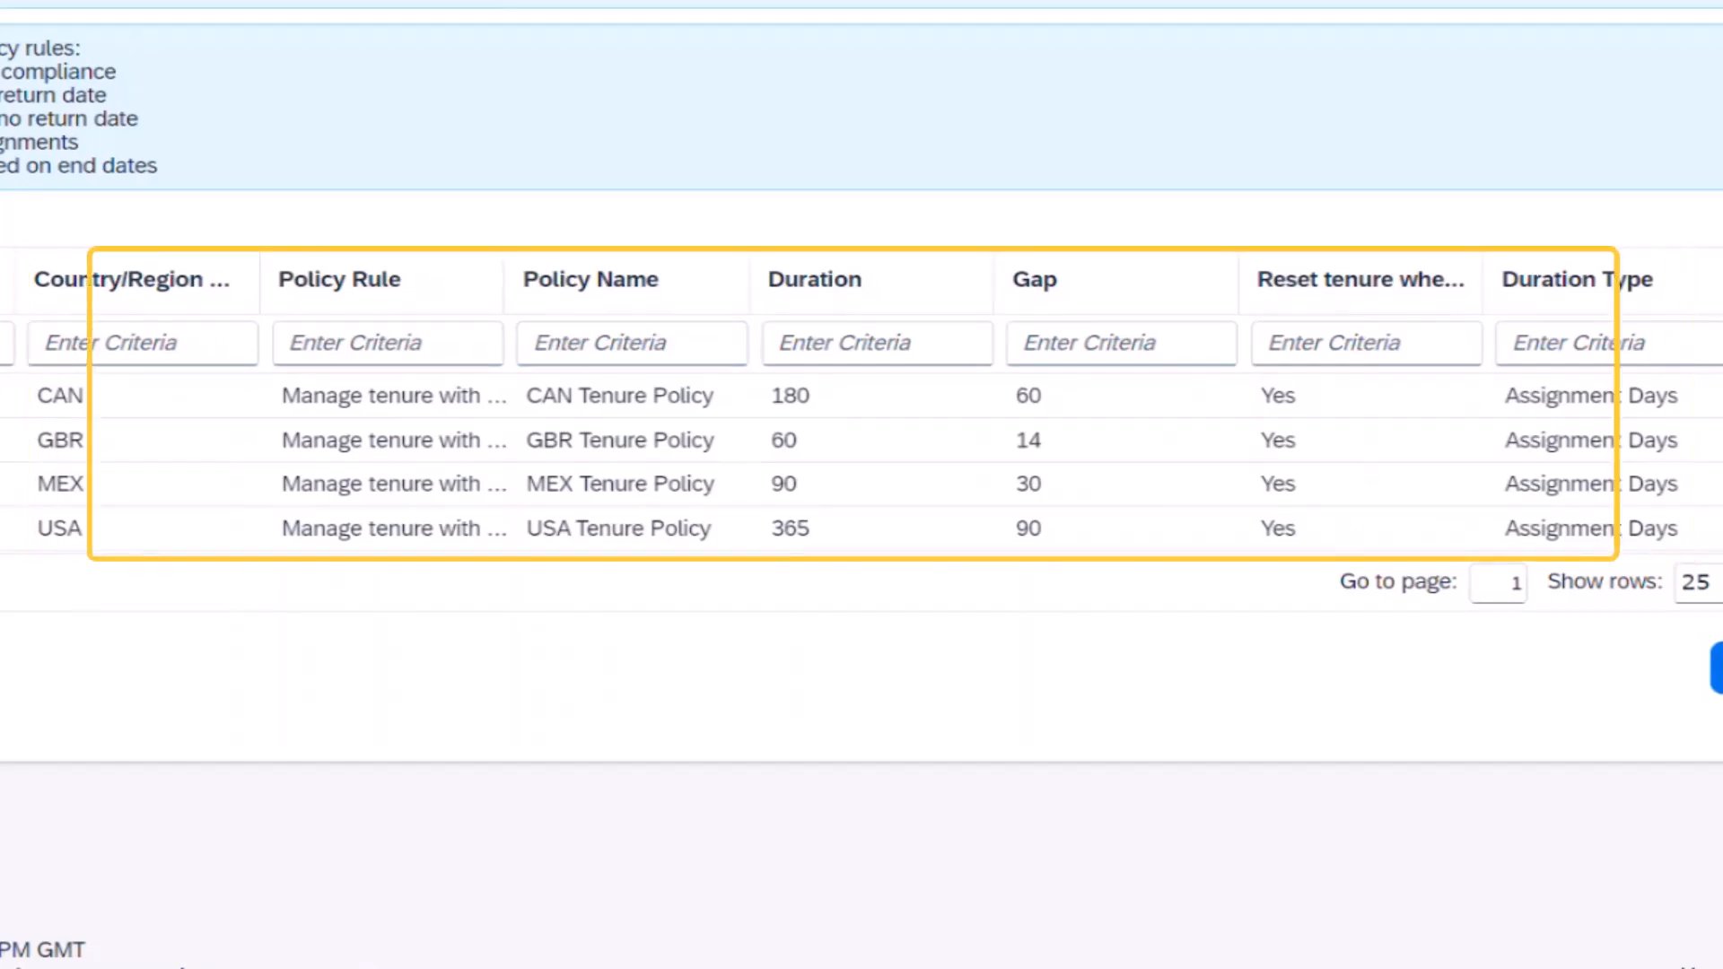
{"action": "left_click", "coordinate": [387, 279]}
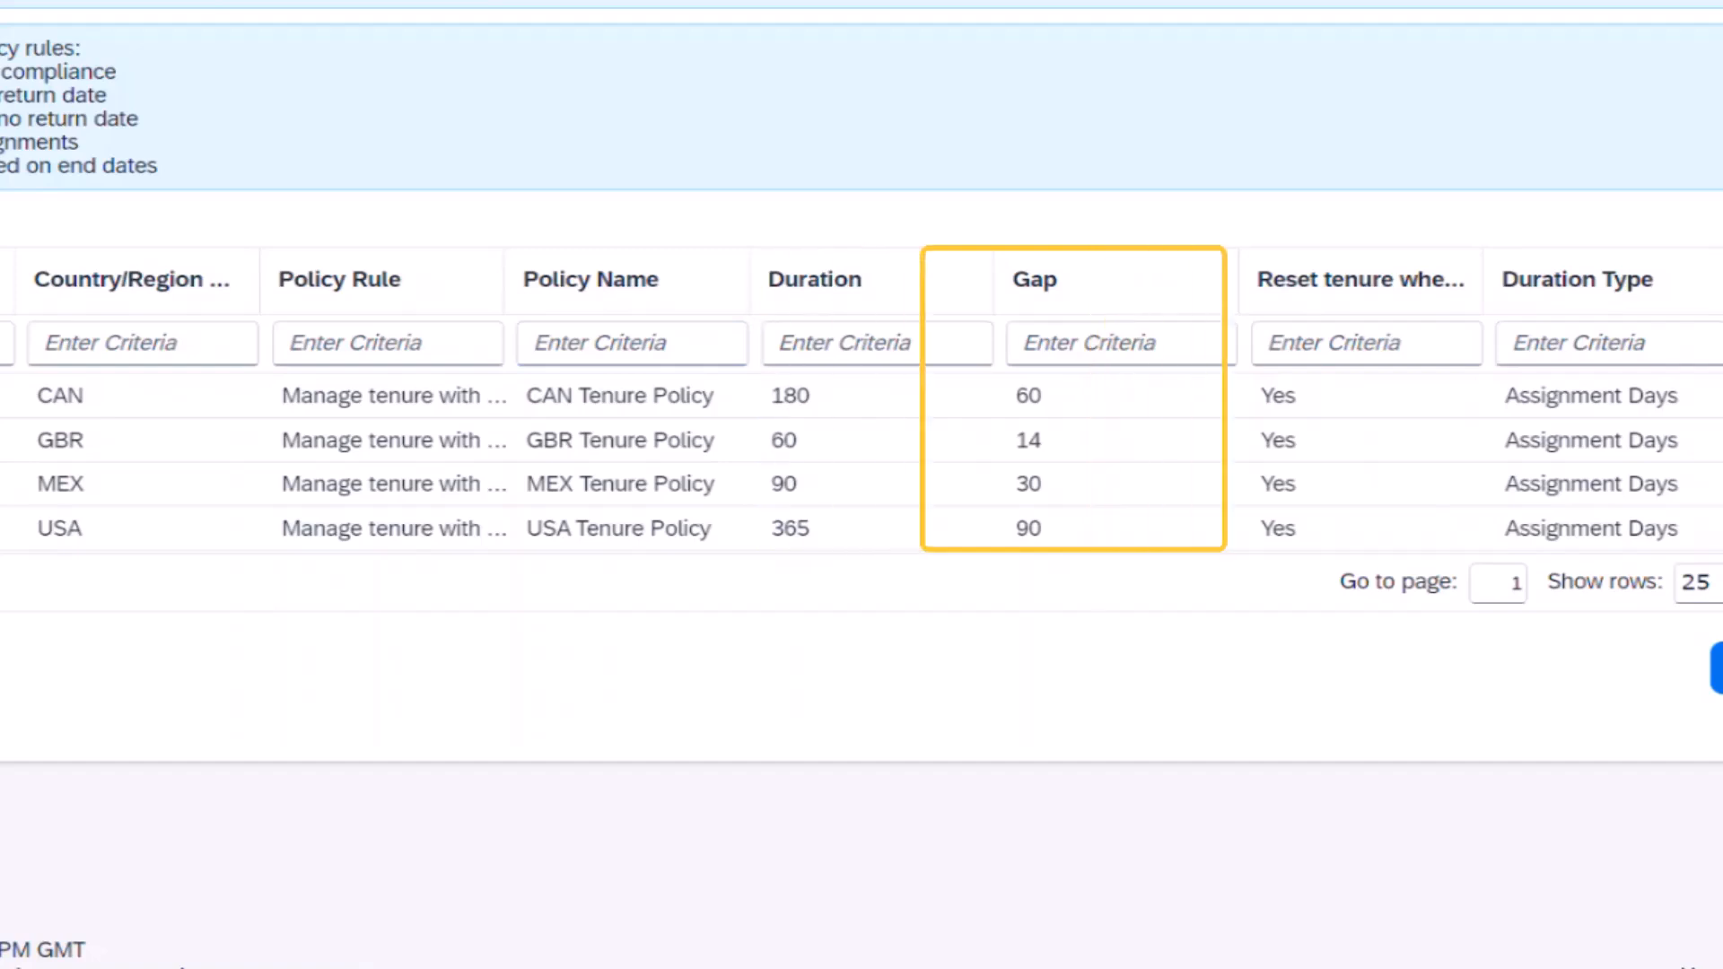
{"action": "left_click", "coordinate": [1594, 279]}
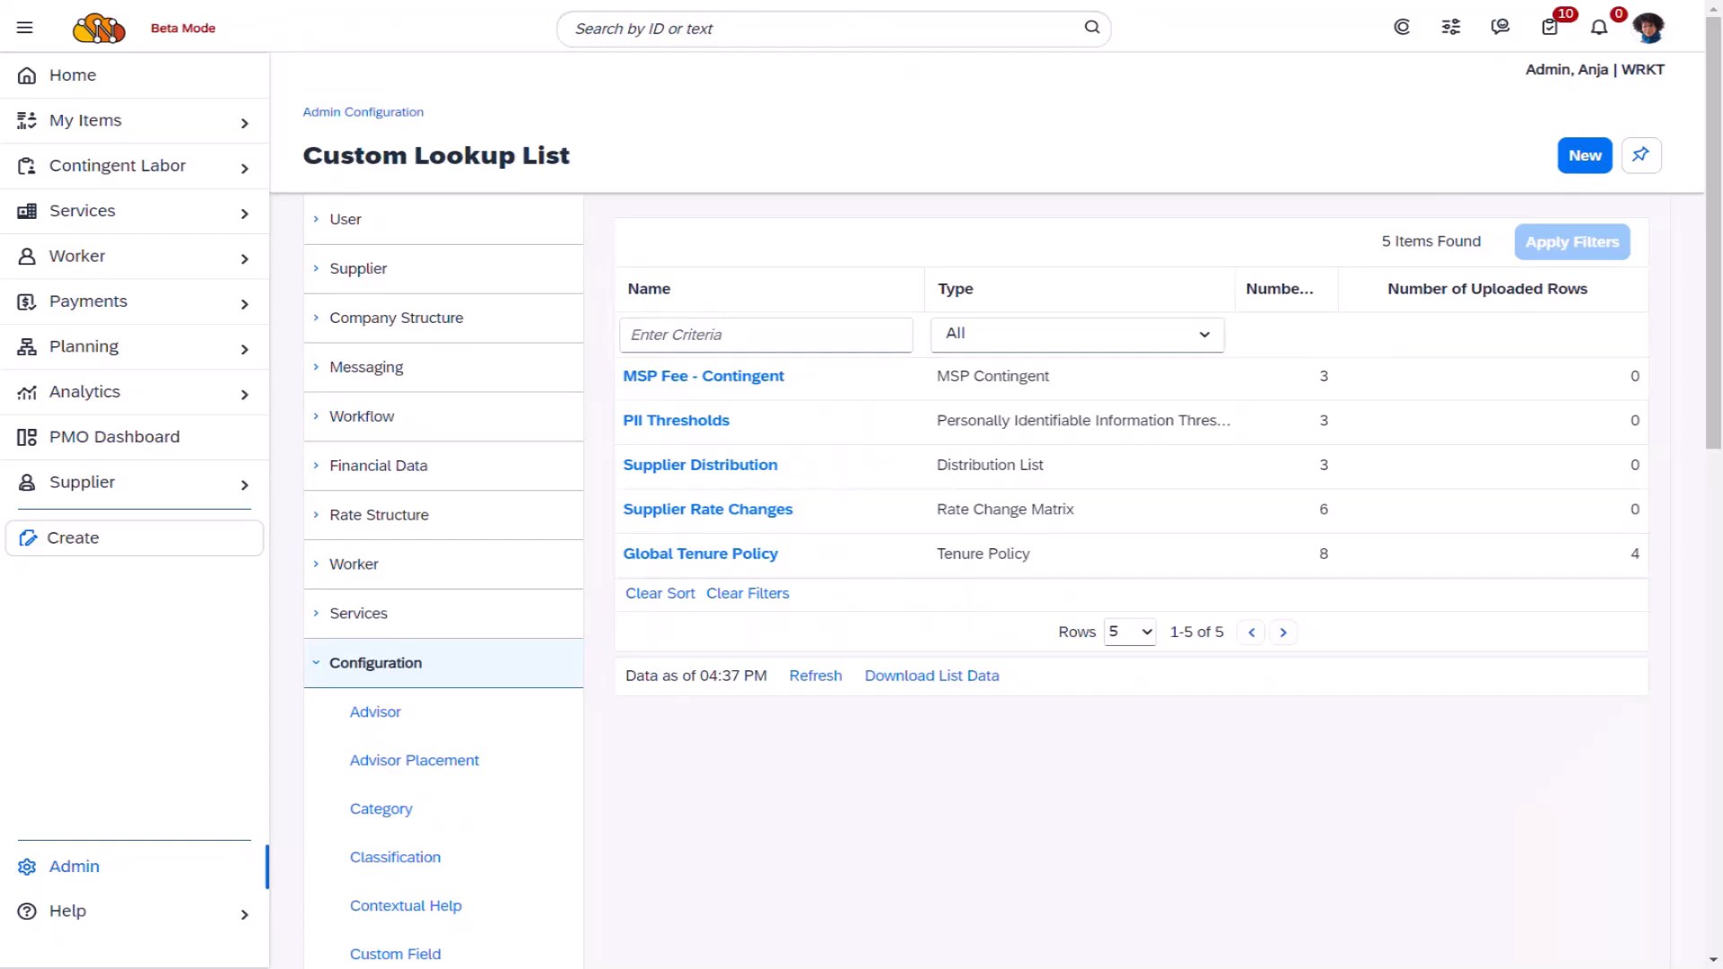
Create a Tenure Warning & Notifications type lookup with key and value headers, and add it.
{"action": "left_click", "coordinate": [1582, 155]}
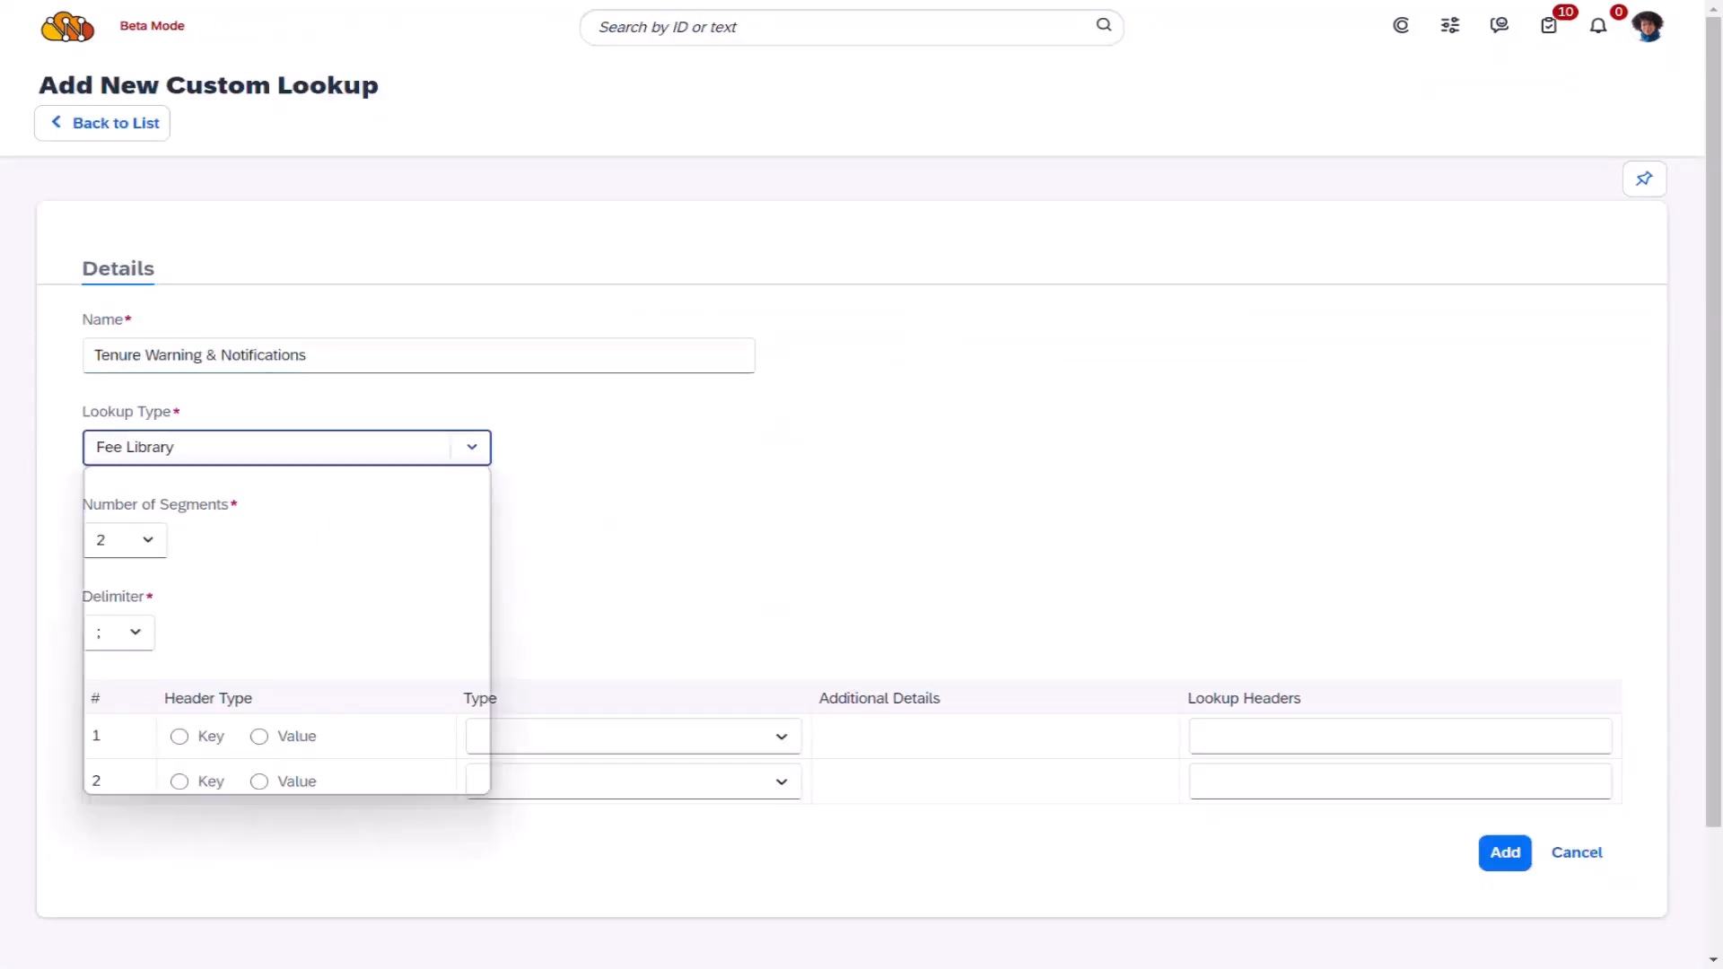
{"action": "left_click", "coordinate": [199, 446]}
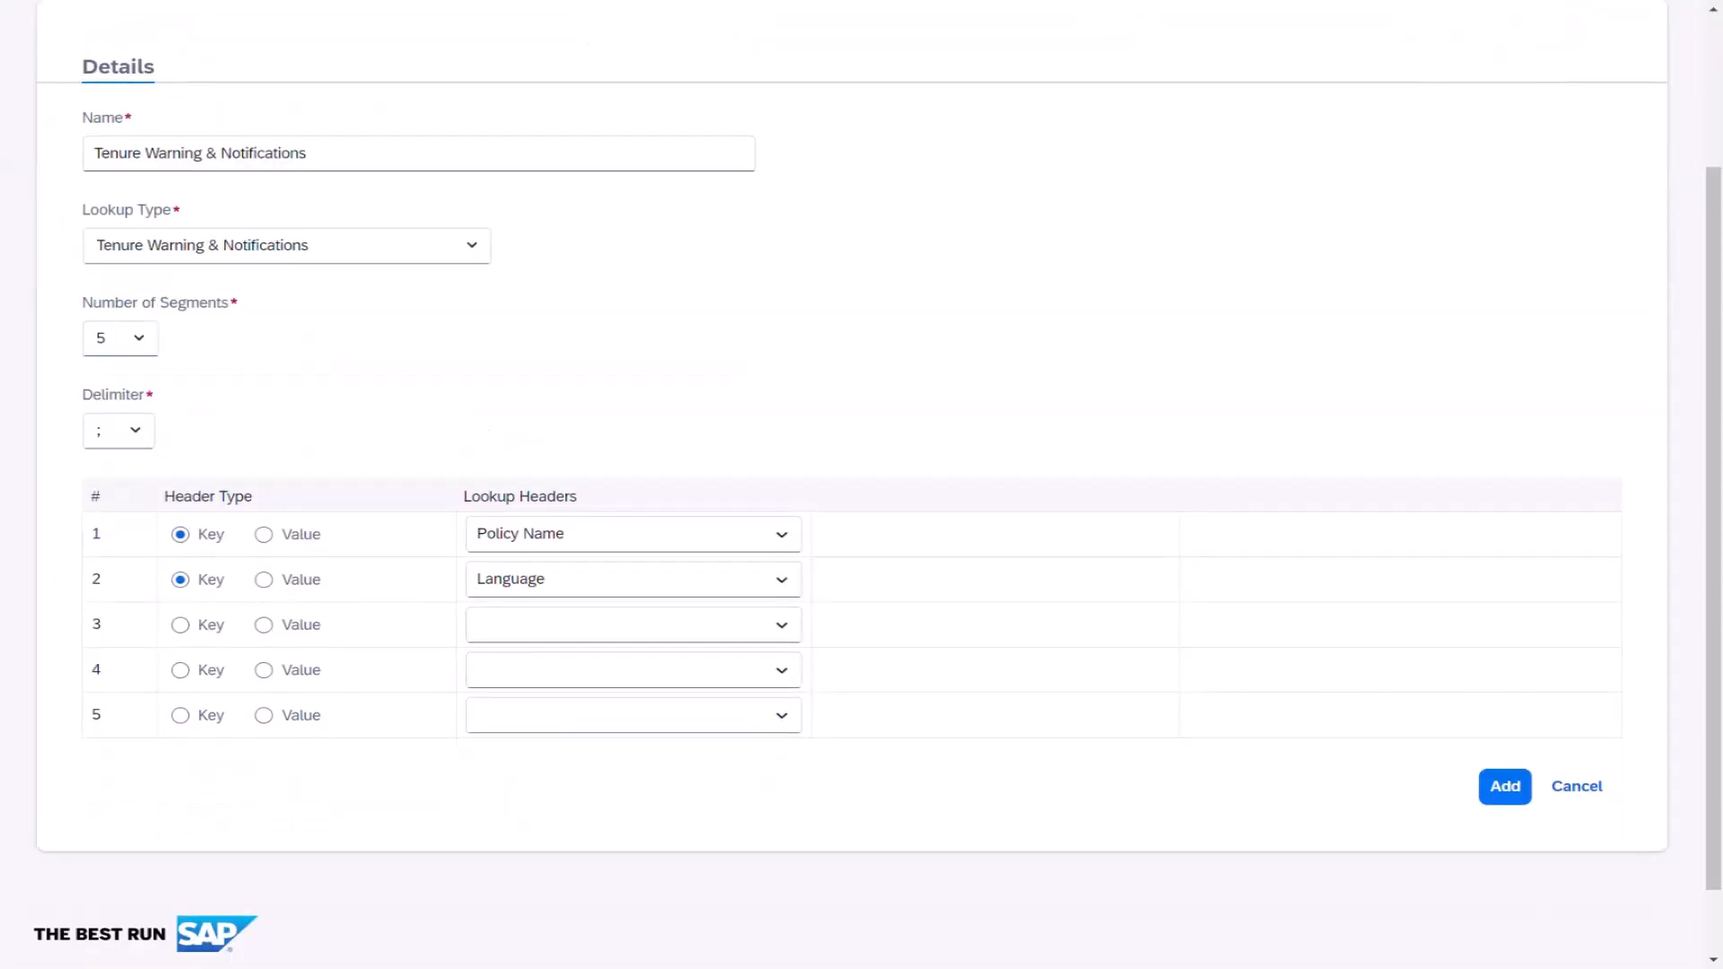
{"action": "left_click", "coordinate": [632, 669]}
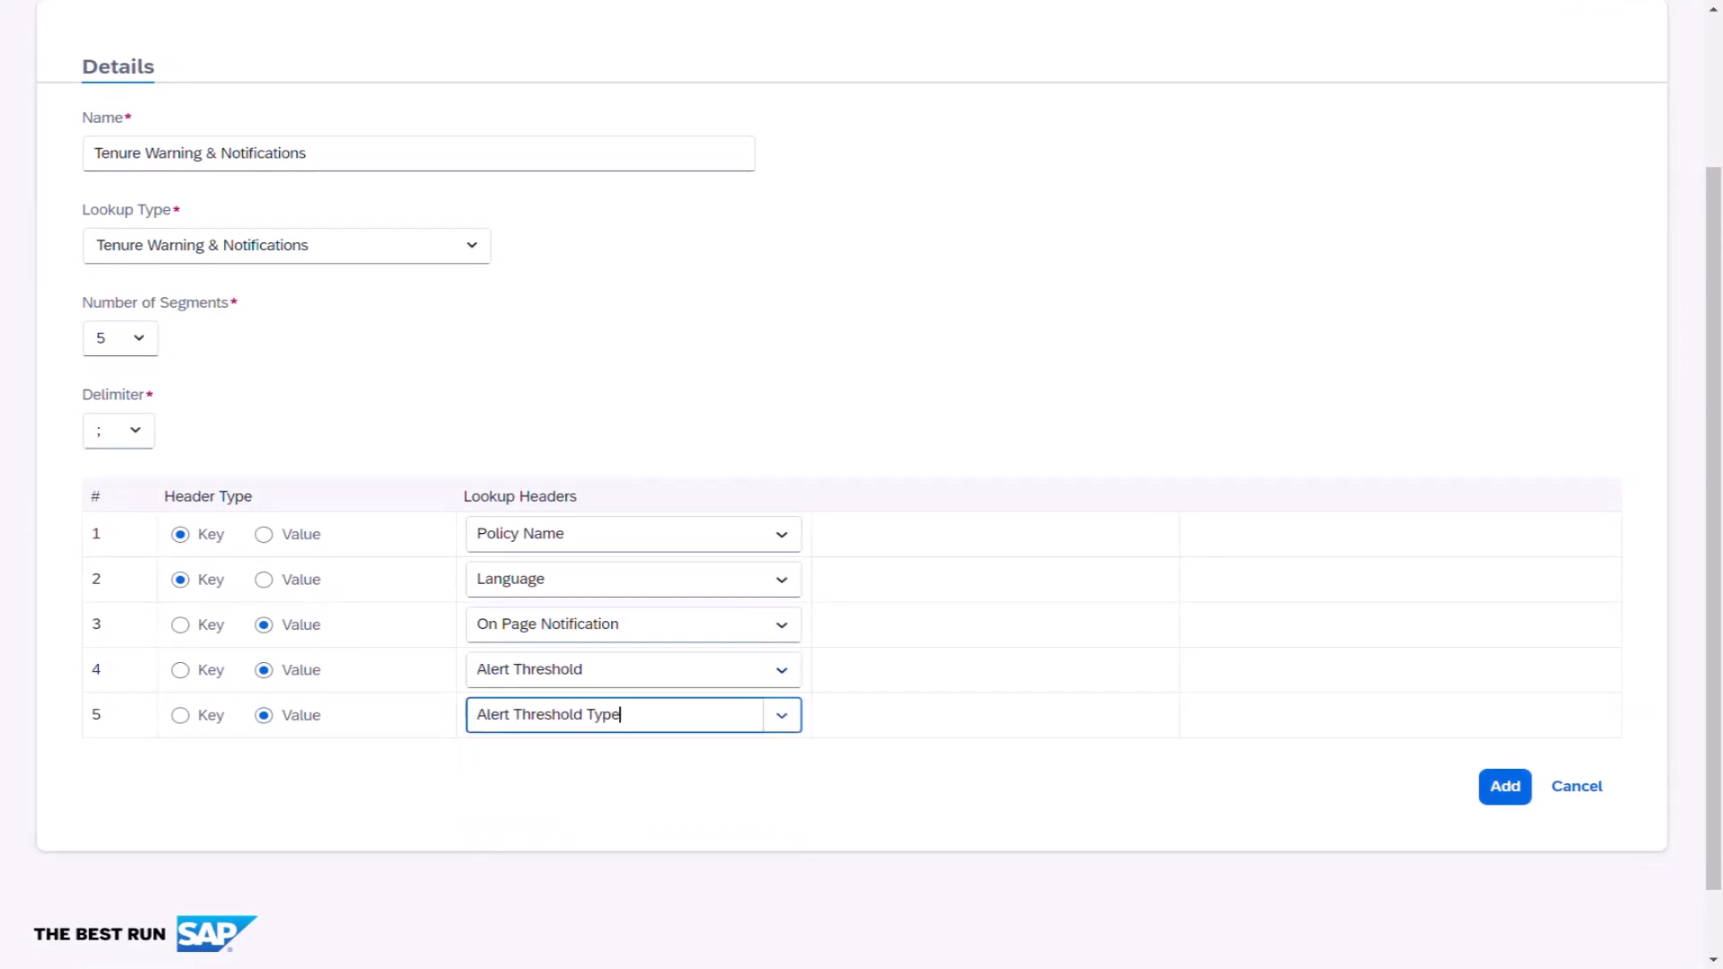
{"action": "left_click", "coordinate": [1503, 787]}
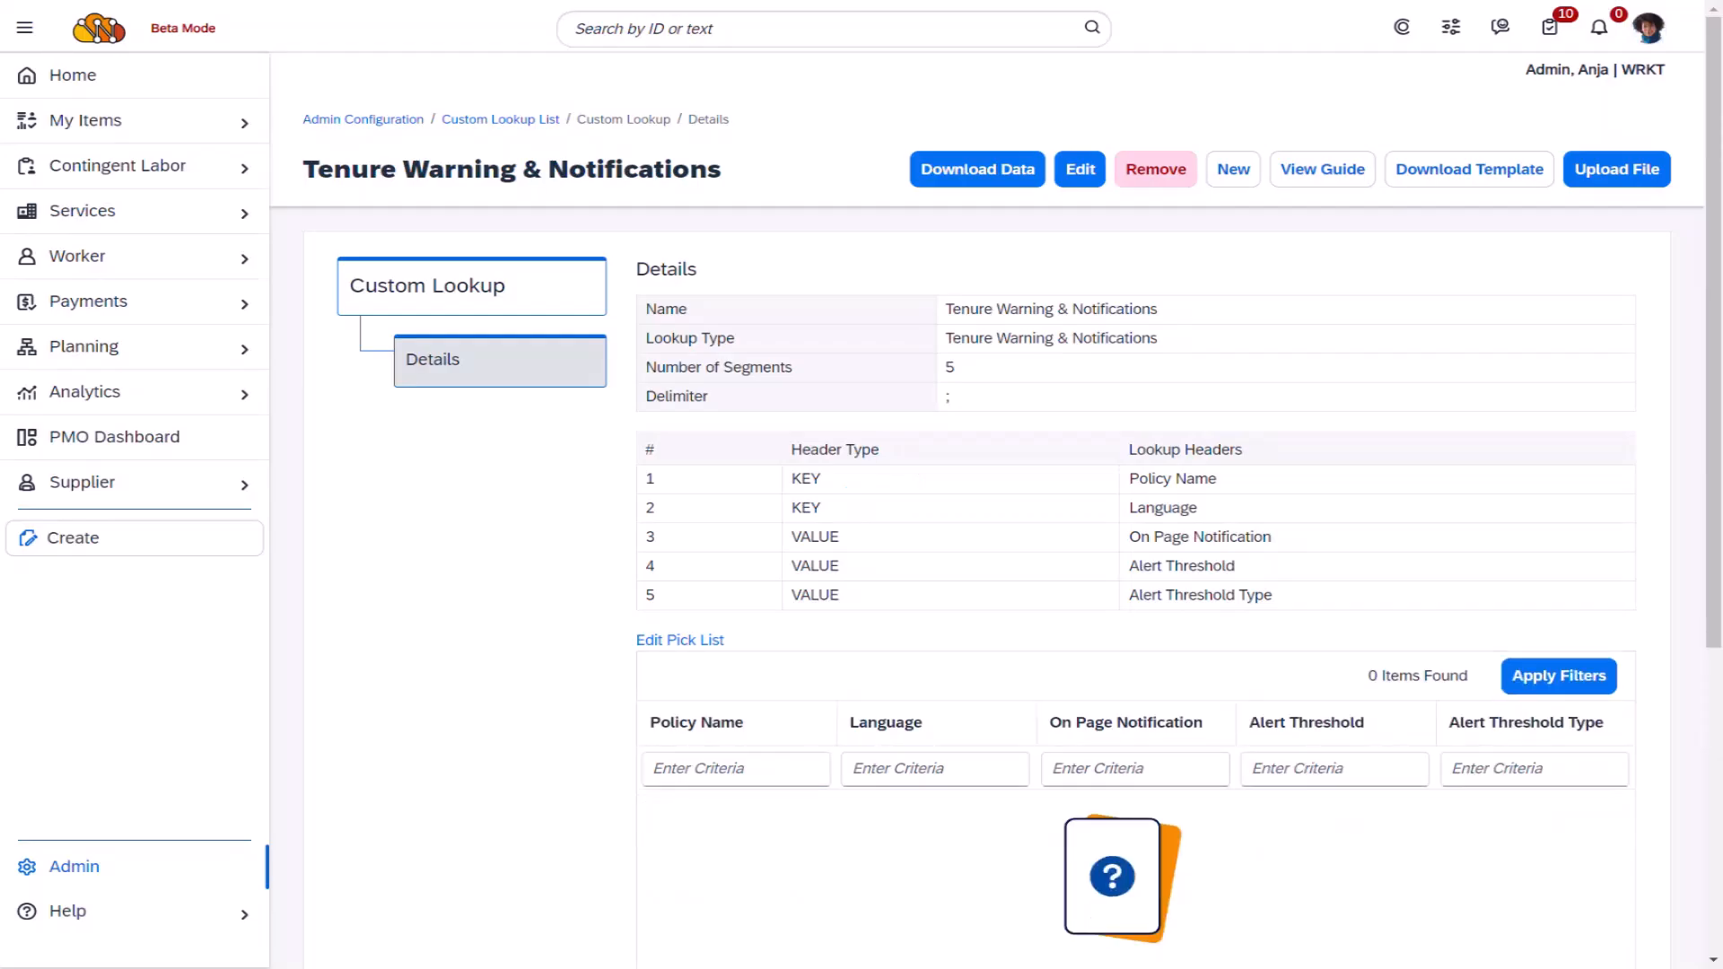
Upload TenureWarning_Notifications_Upload.csv into the Tenure Warning & Notifications lookup.
{"action": "left_click", "coordinate": [1615, 170]}
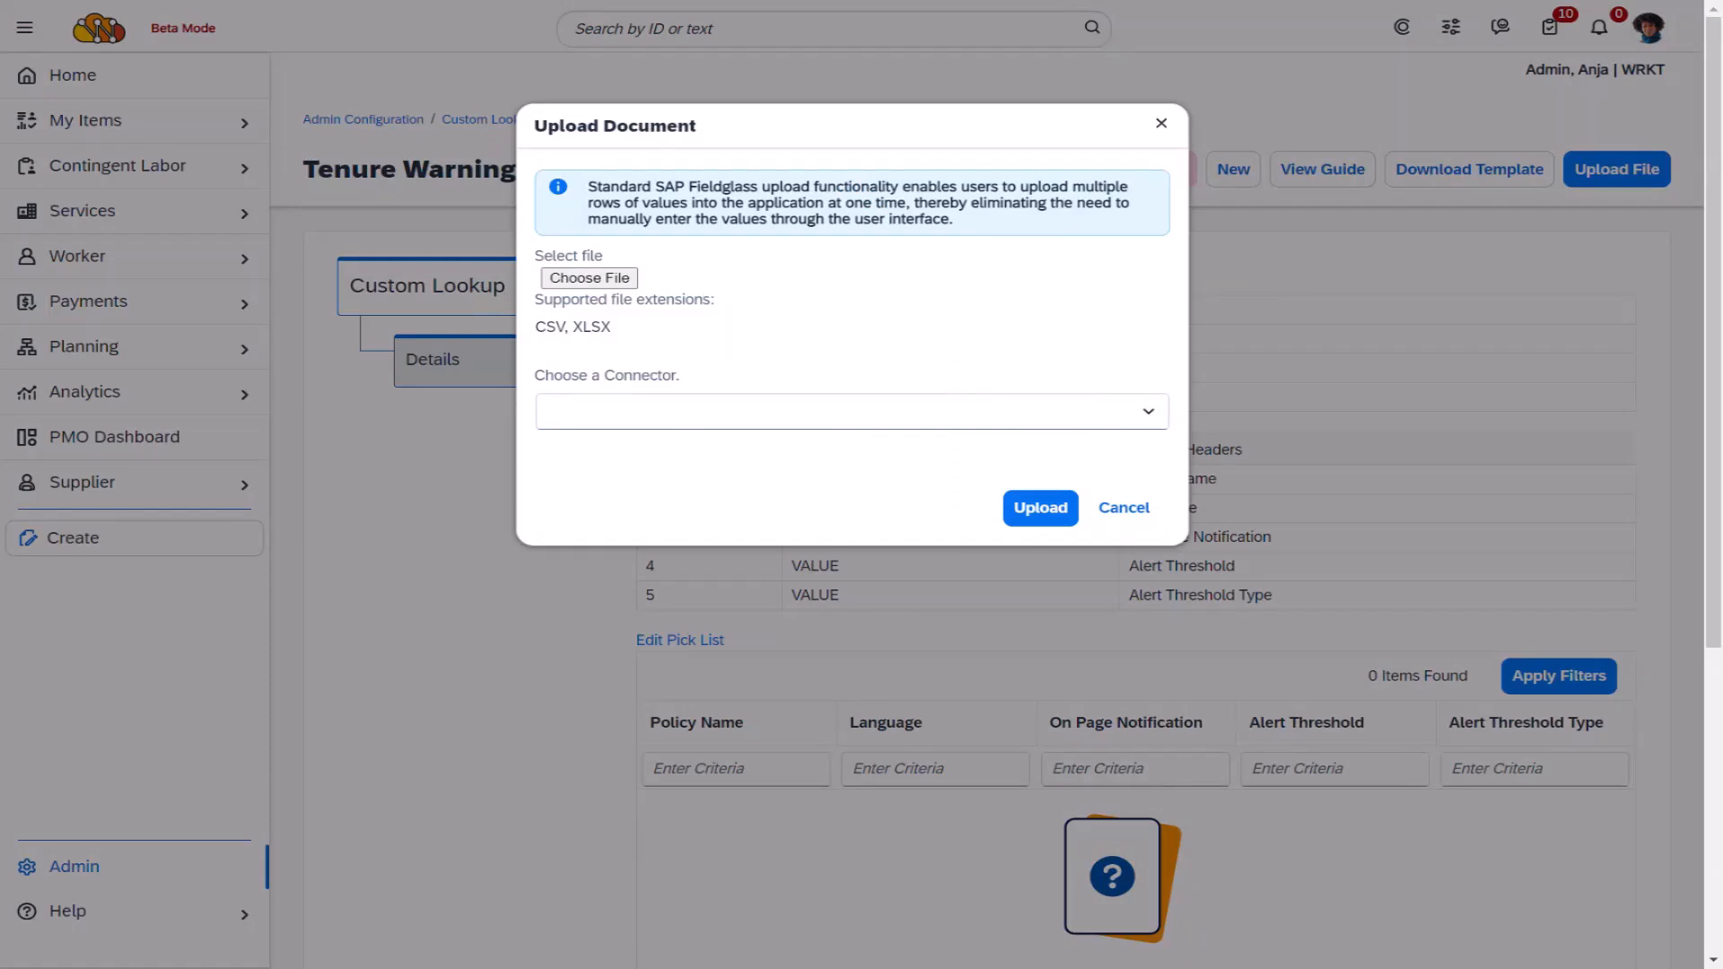
{"action": "left_click", "coordinate": [588, 277]}
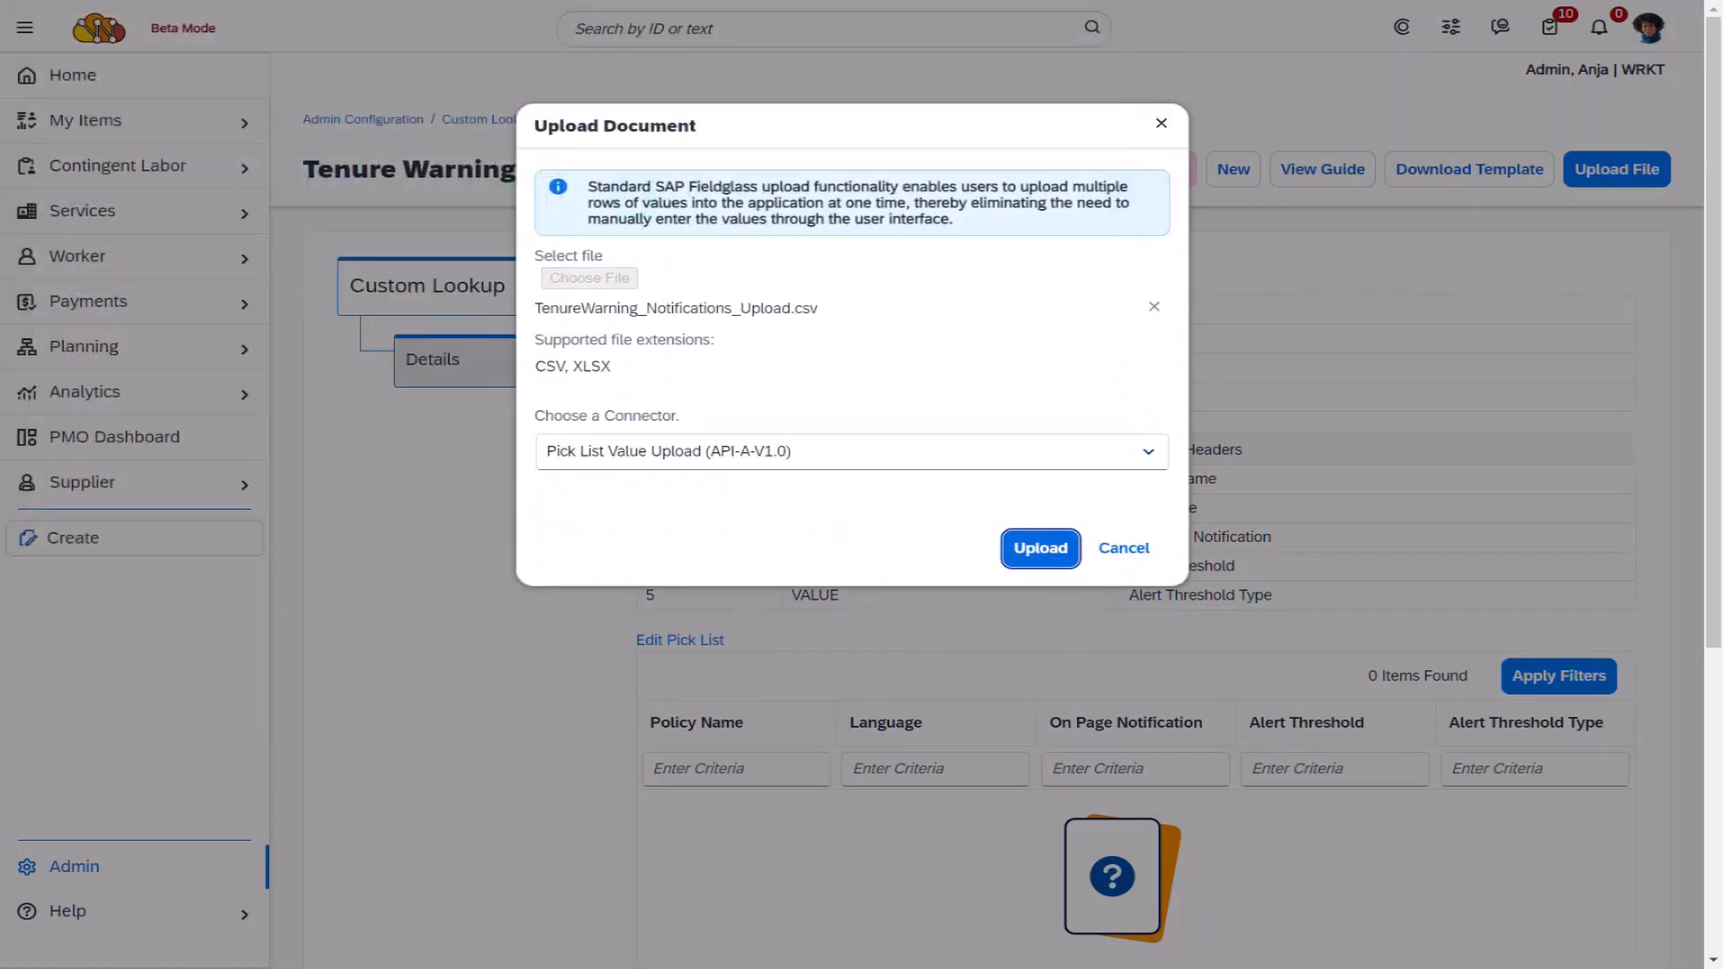
{"action": "left_click", "coordinate": [1038, 547]}
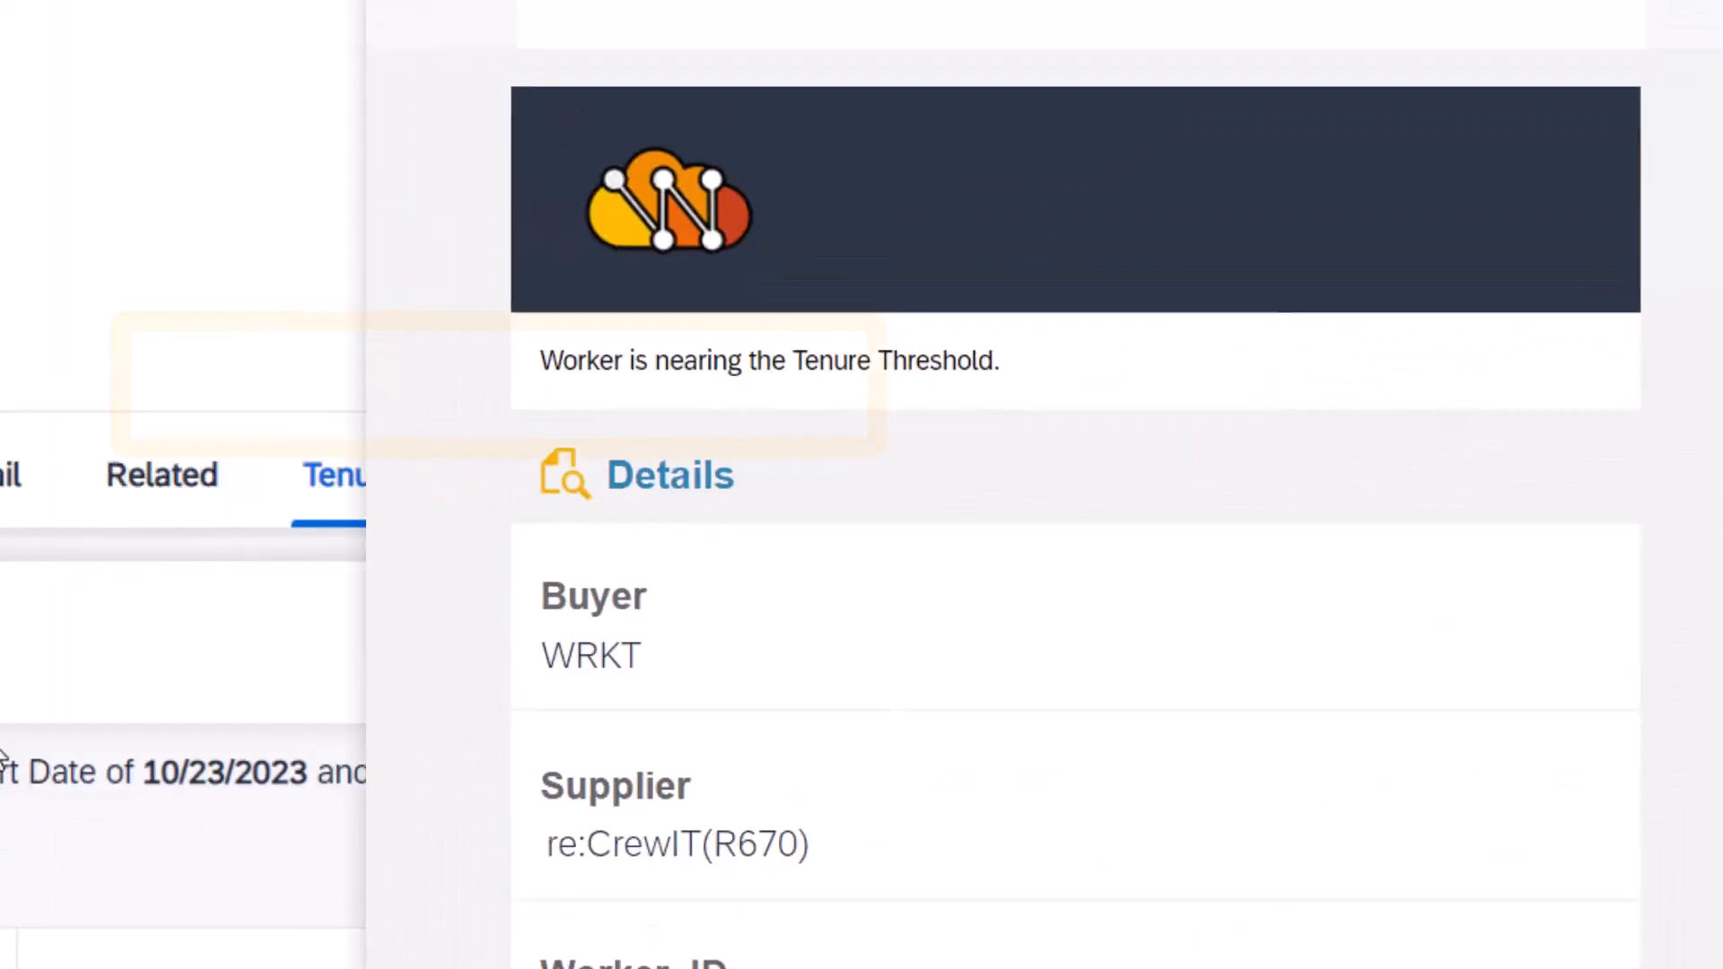
Open the Tenure Policy Overview page of the Tenure Policy Management help documentation.
{"action": "left_click", "coordinate": [1478, 379]}
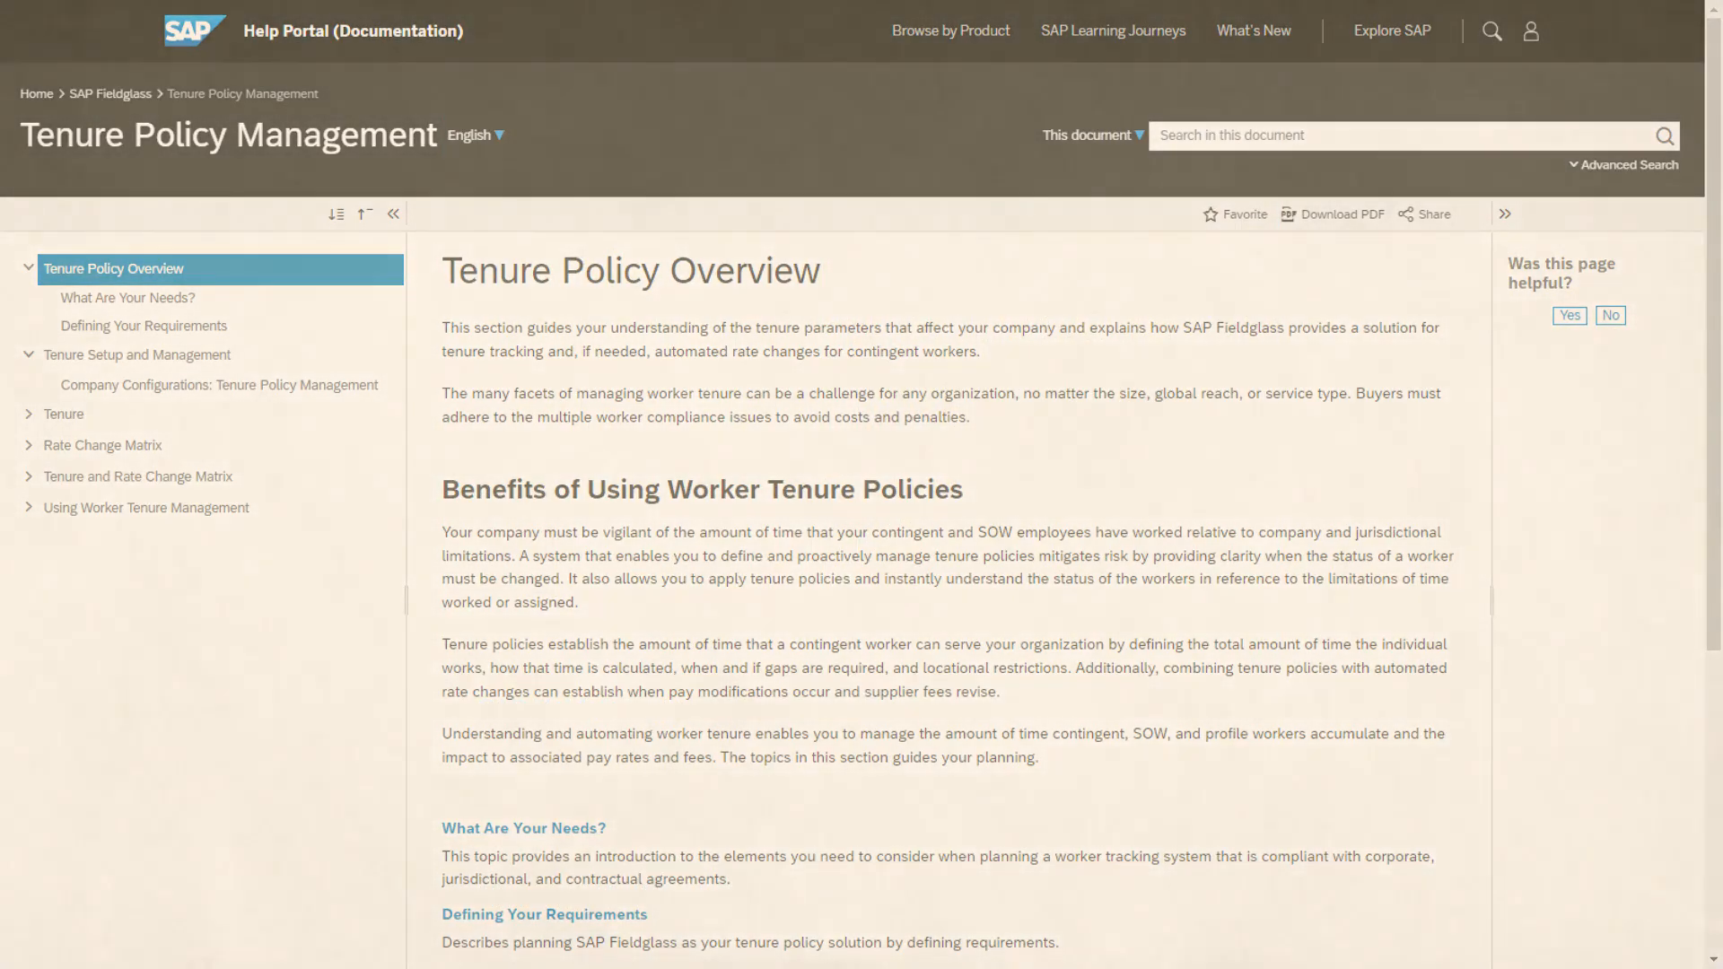
Show the Tenure Setup and Management page with its recommended configuration order.
{"action": "left_click", "coordinate": [136, 354]}
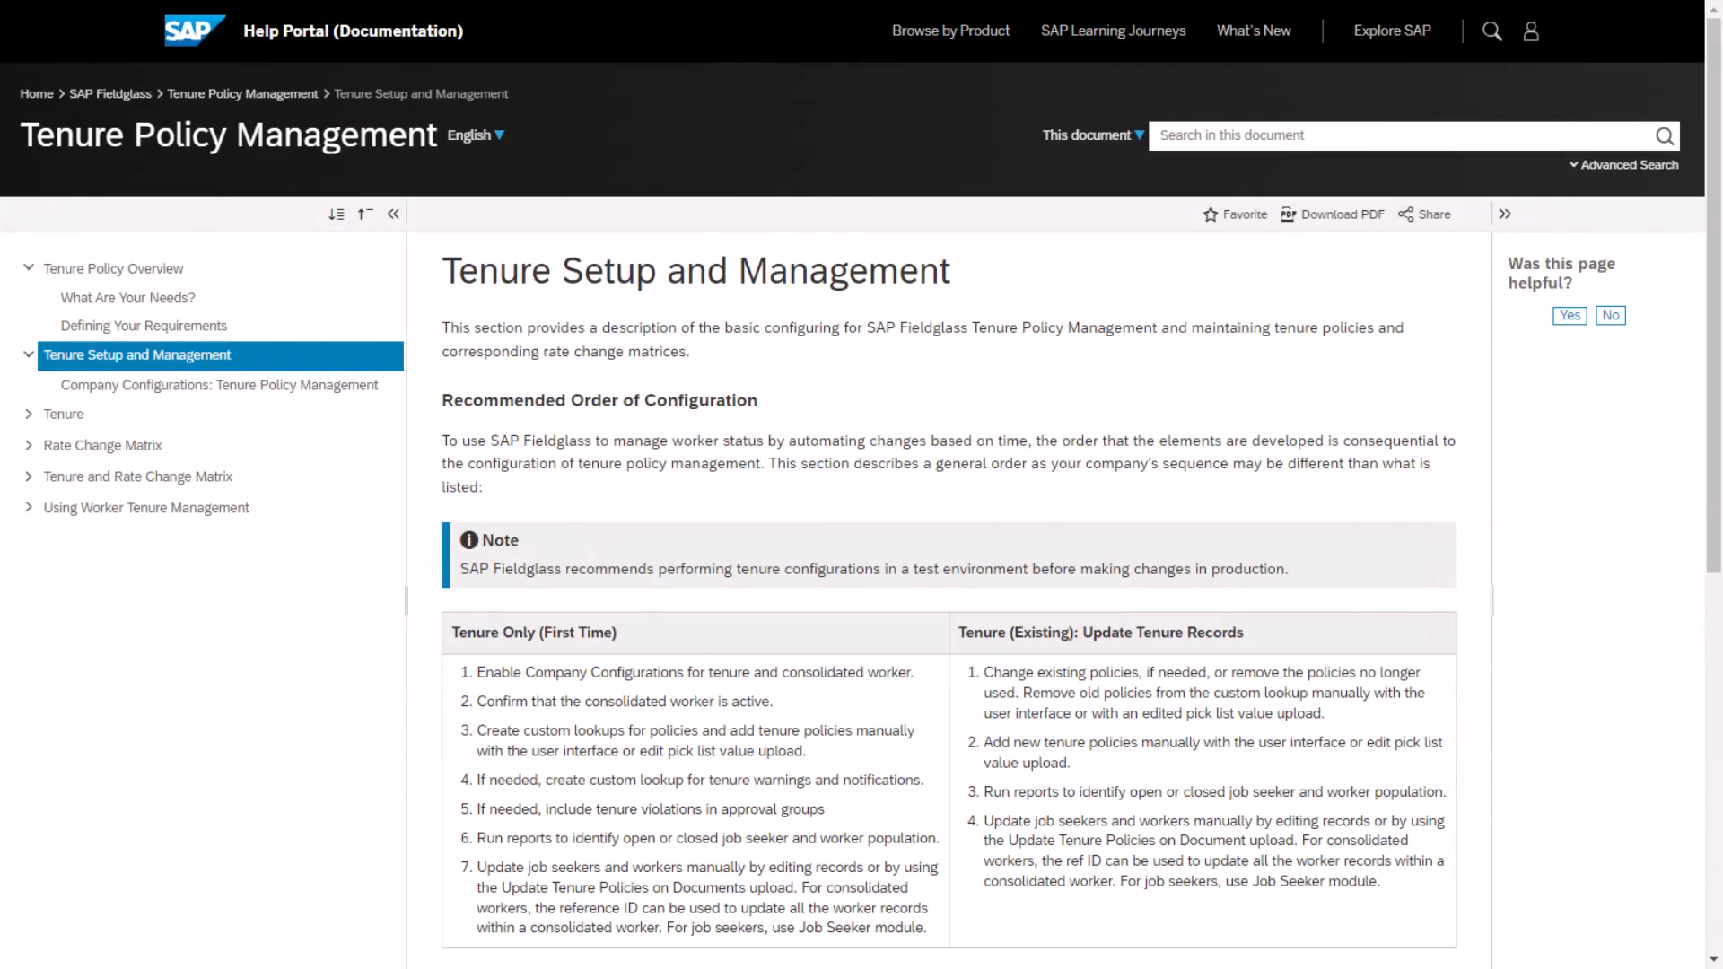